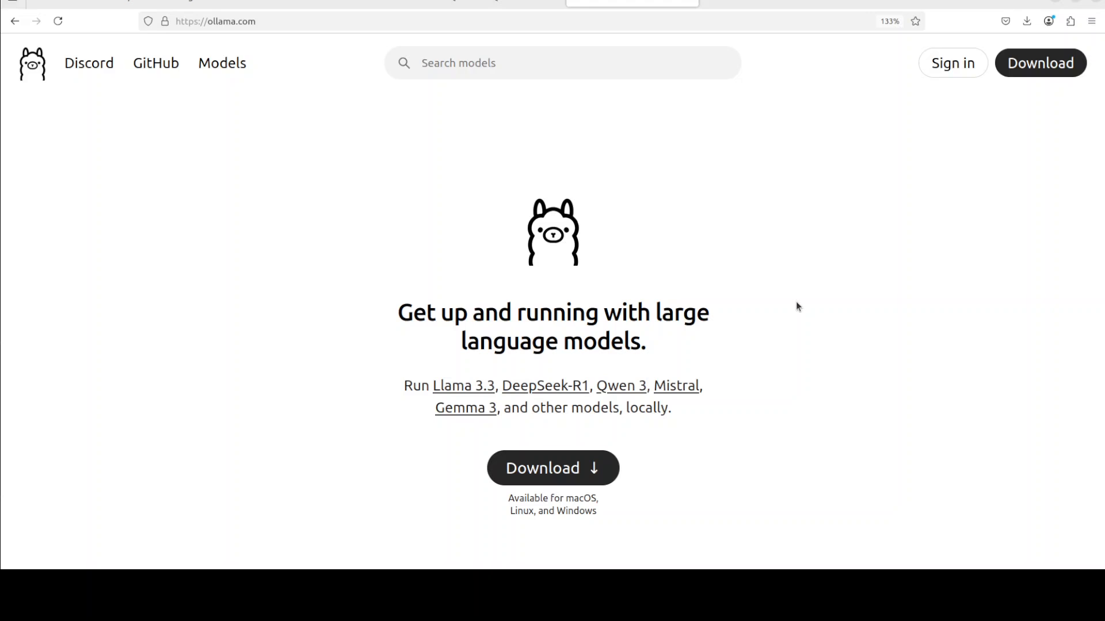
- Open the Ollama download page and choose the Windows installer option
{"action": "left_click", "coordinate": [551, 468]}
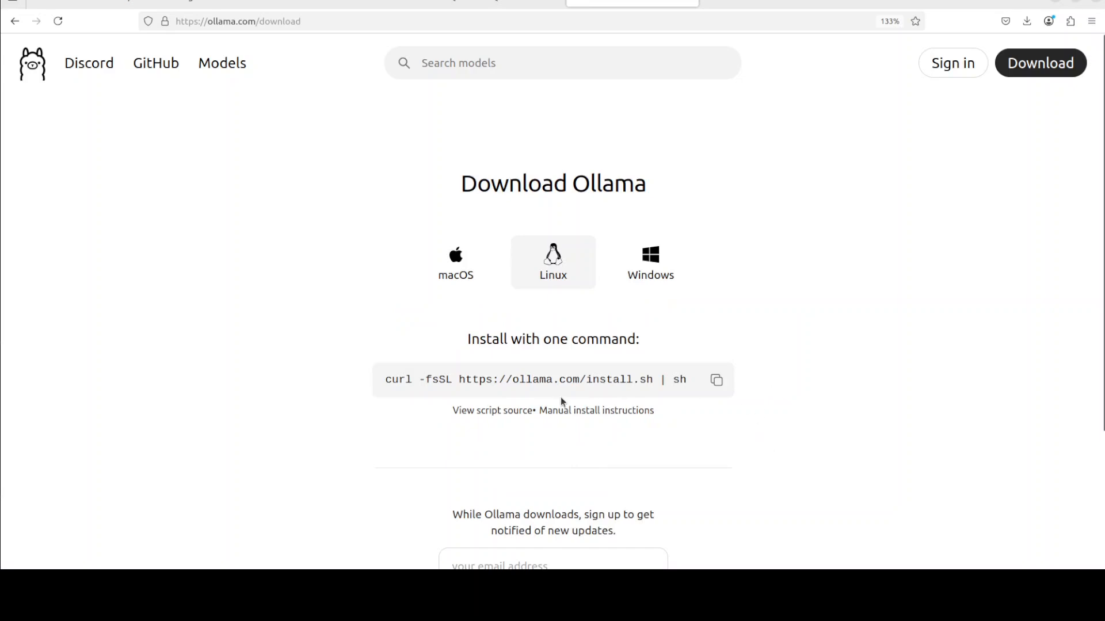
{"action": "mouse_move", "coordinate": [455, 275]}
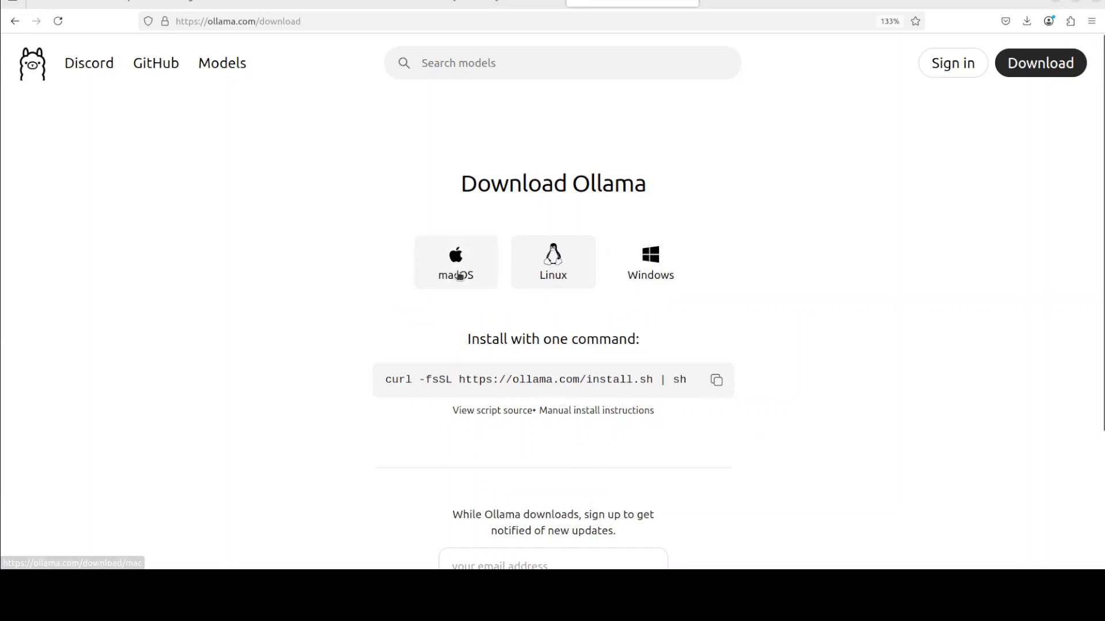
{"action": "left_click", "coordinate": [649, 261]}
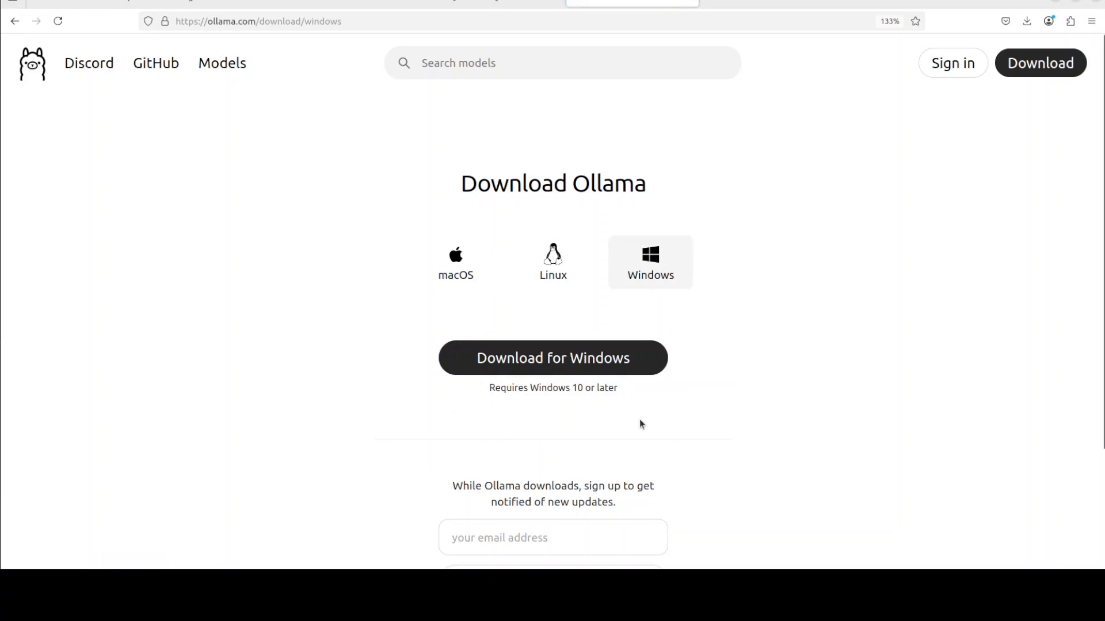
{"action": "mouse_move", "coordinate": [672, 412]}
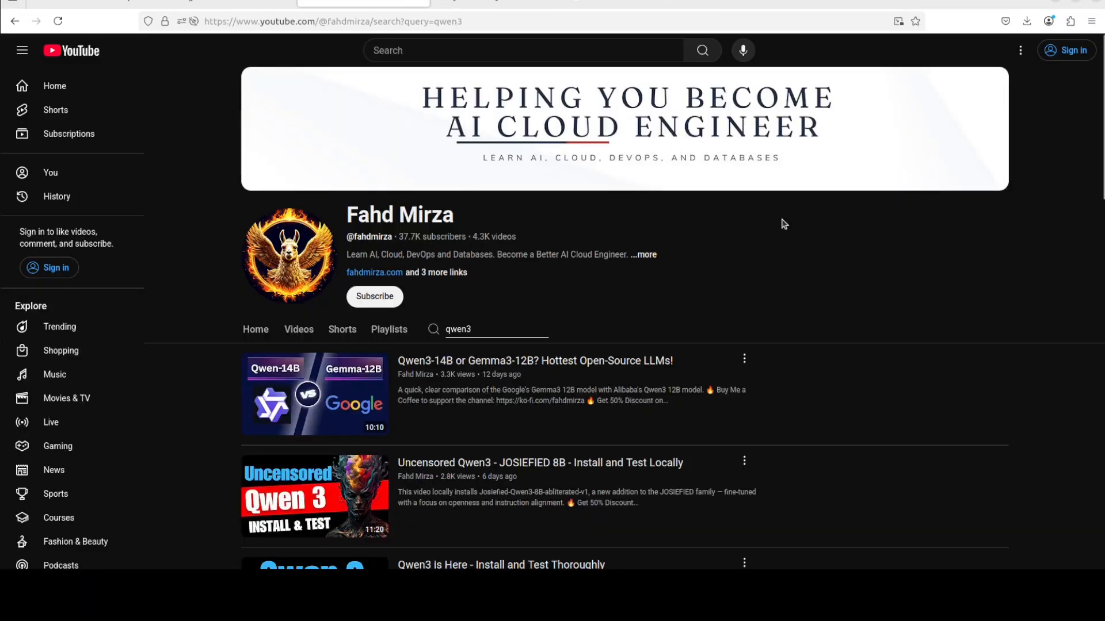
{"action": "mouse_move", "coordinate": [889, 372]}
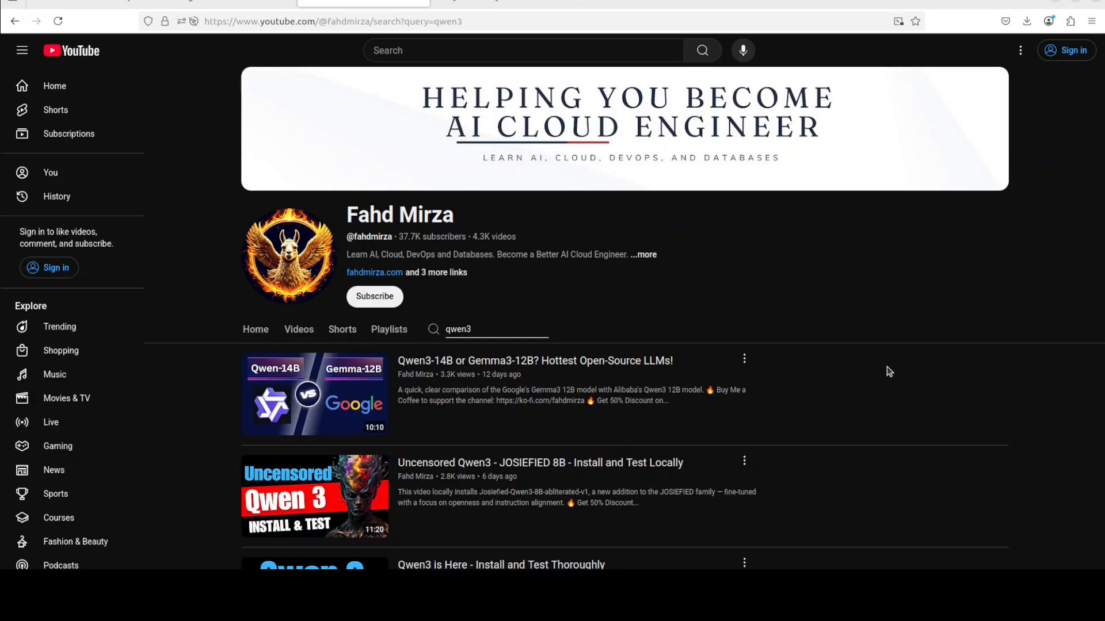
- Scroll down through the channel's Qwen3 video search results
{"action": "scroll", "scroll_direction": "down", "scroll_amount": 3}
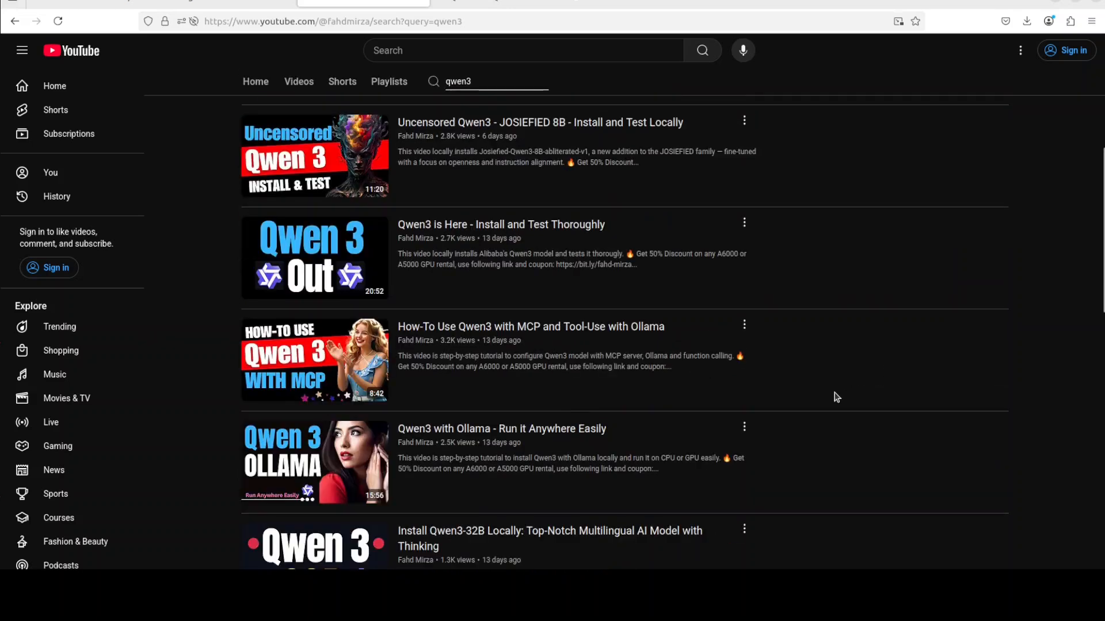
{"action": "scroll", "scroll_direction": "down", "scroll_amount": 3}
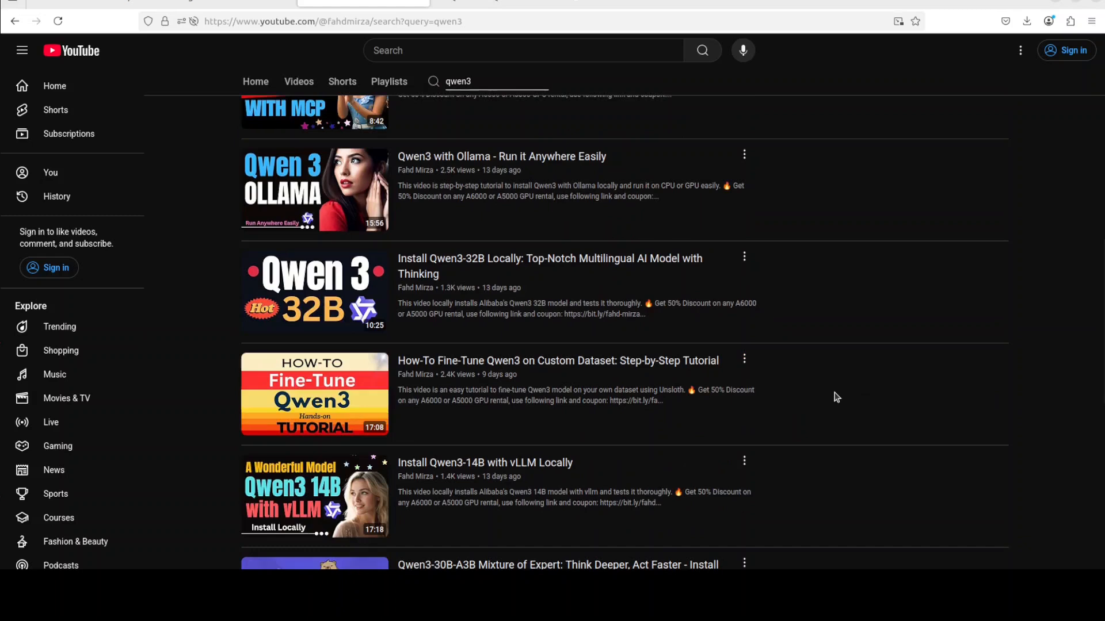
{"action": "scroll", "scroll_direction": "down", "scroll_amount": 3}
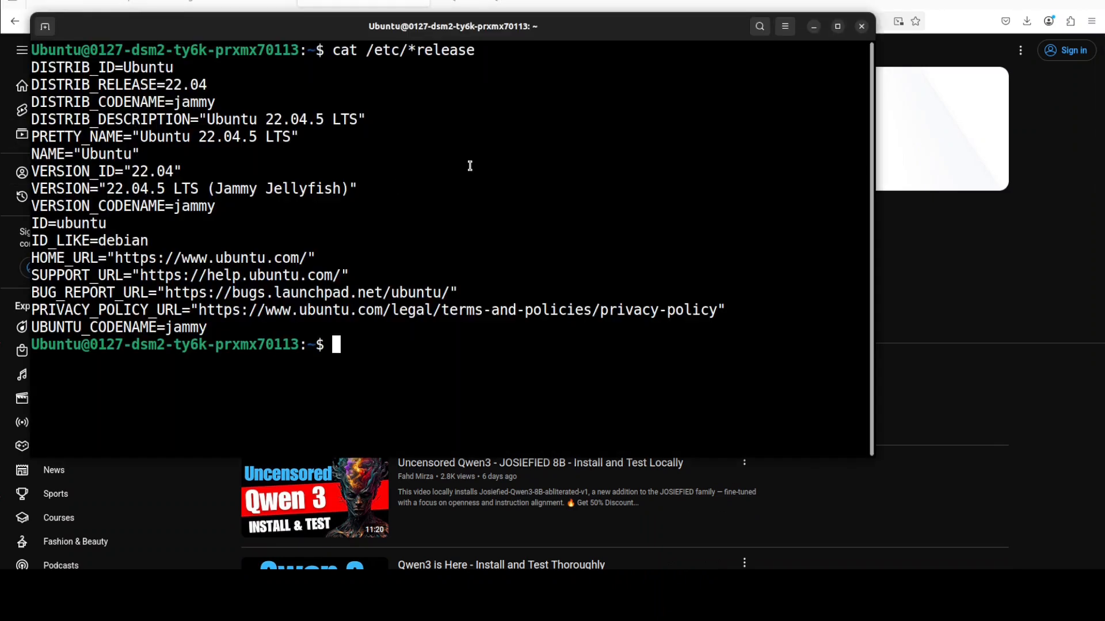
- Run nvidia-smi to show the RTX 6000 Ada, driver 550.54.14 and CUDA 12.4
{"action": "type", "text": "nvidia-smi"}
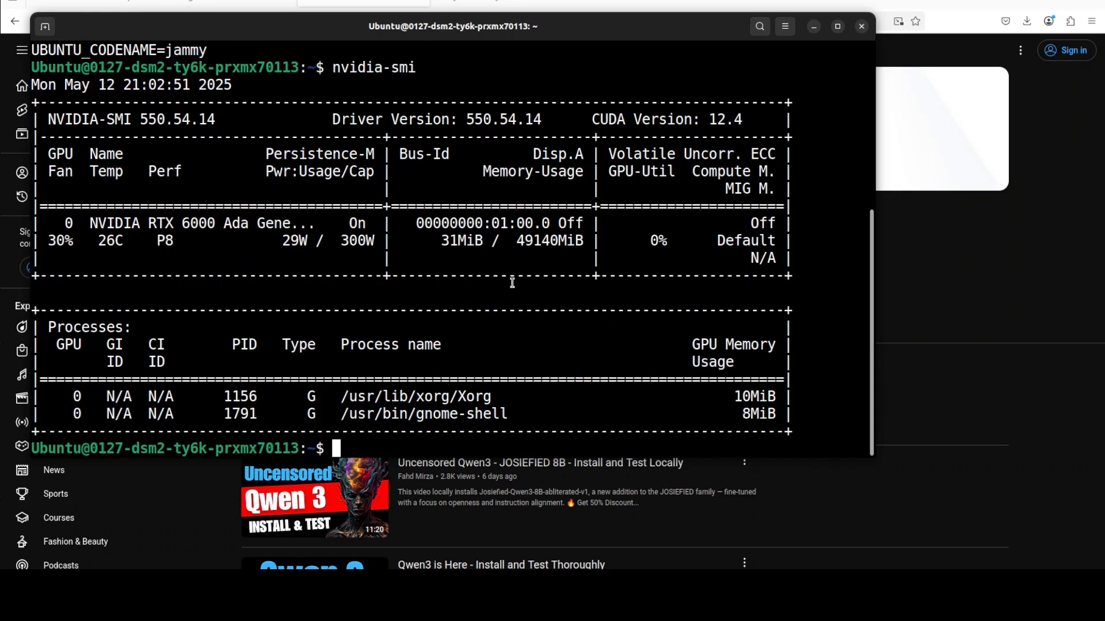
{"action": "mouse_move", "coordinate": [516, 336]}
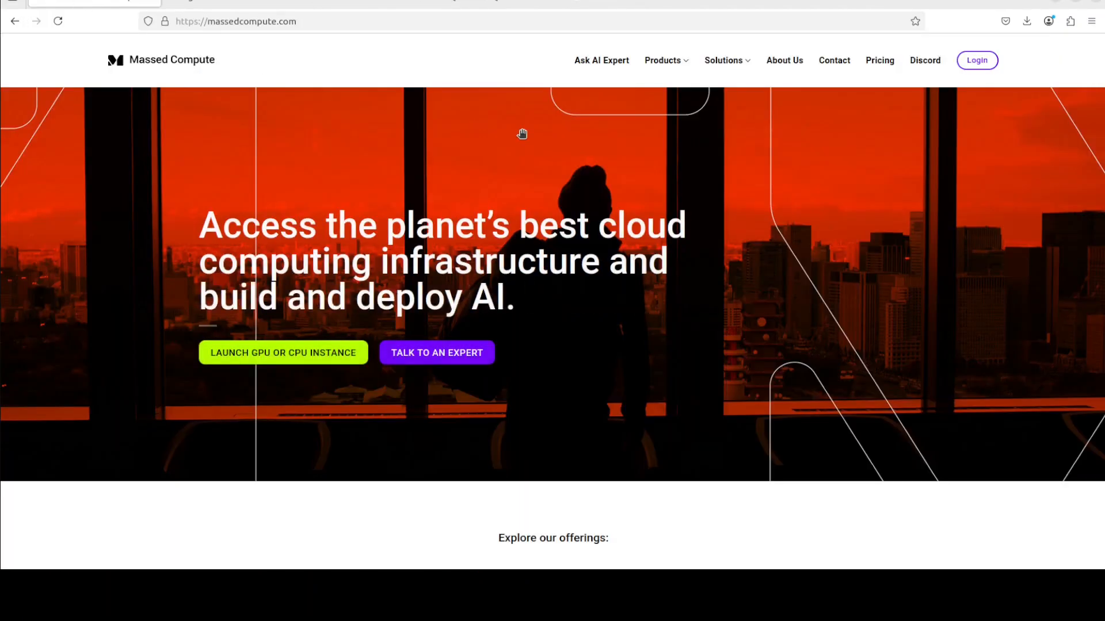
{"action": "mouse_move", "coordinate": [294, 207]}
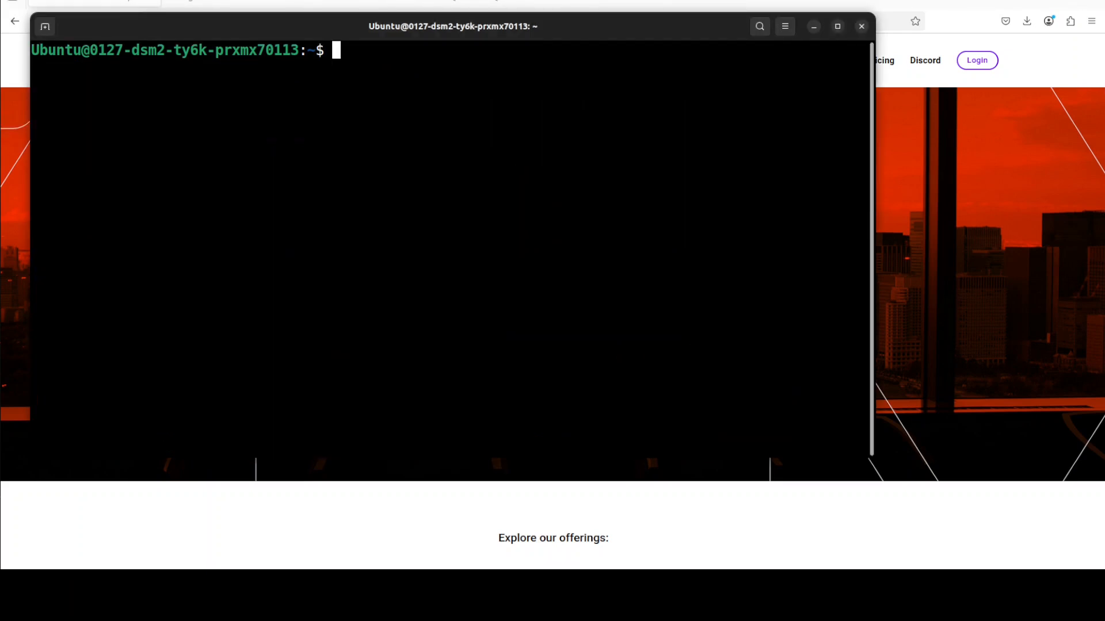
- Confirm ollama list is empty, then run hf.co/Qwen/Qwen3-32B-GGUF:Q8_0
{"action": "type", "text": "ollama list"}
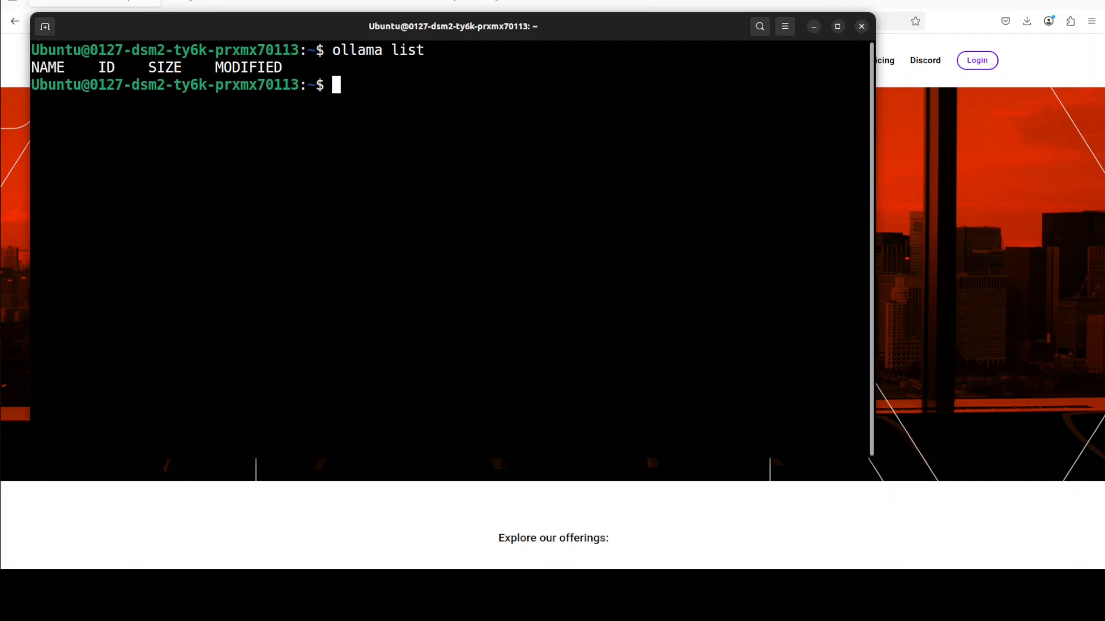
{"action": "mouse_move", "coordinate": [638, 234]}
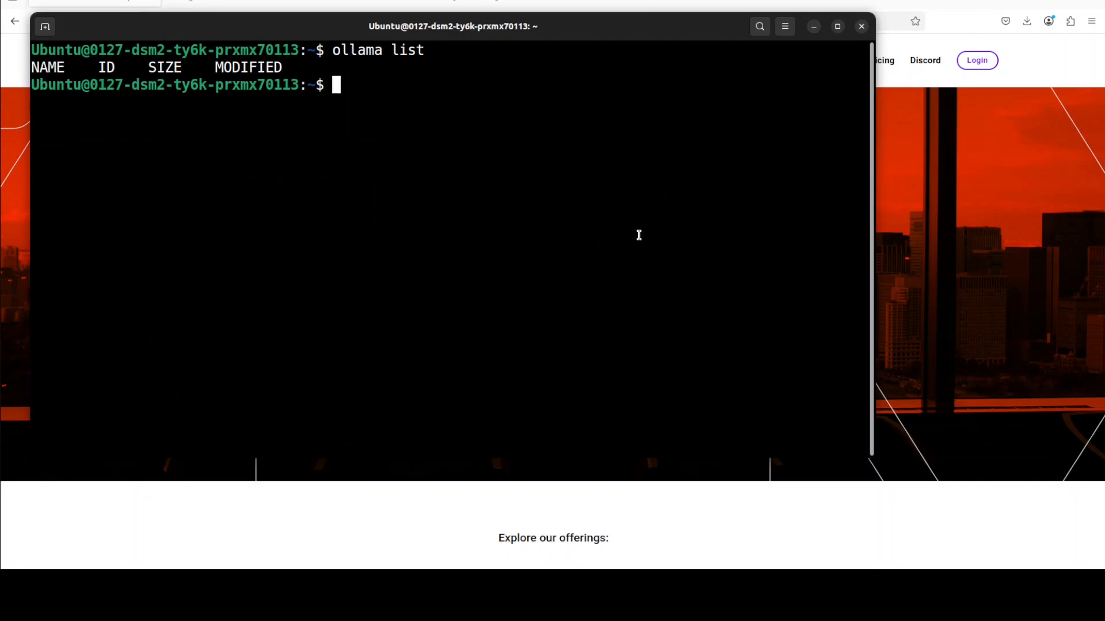
{"action": "type", "text": "ollama run hf.co/Qwen/Qwen3-32B-GGUF:Q8_0"}
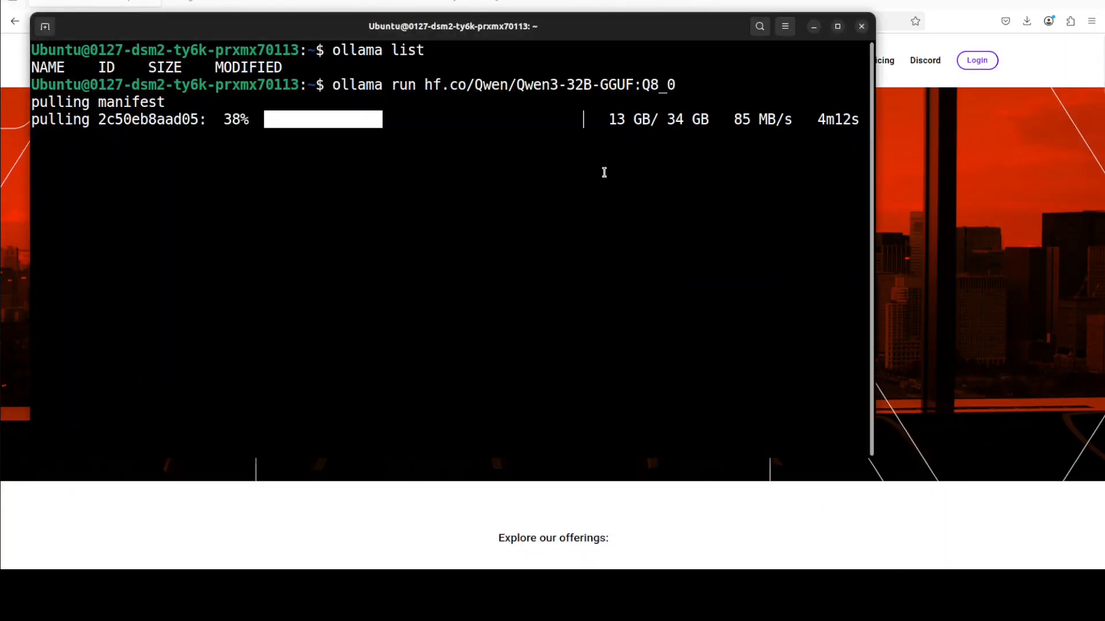
{"action": "mouse_move", "coordinate": [417, 219]}
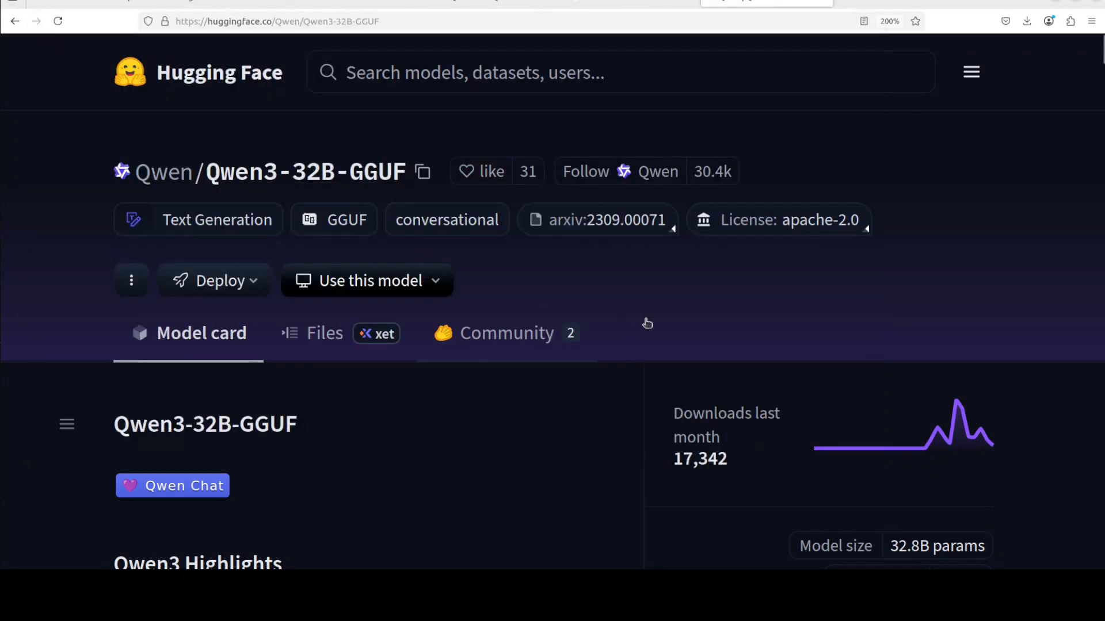
- Scroll through the Qwen/Qwen3-32B-GGUF model card
{"action": "scroll", "scroll_direction": "down", "scroll_amount": 3}
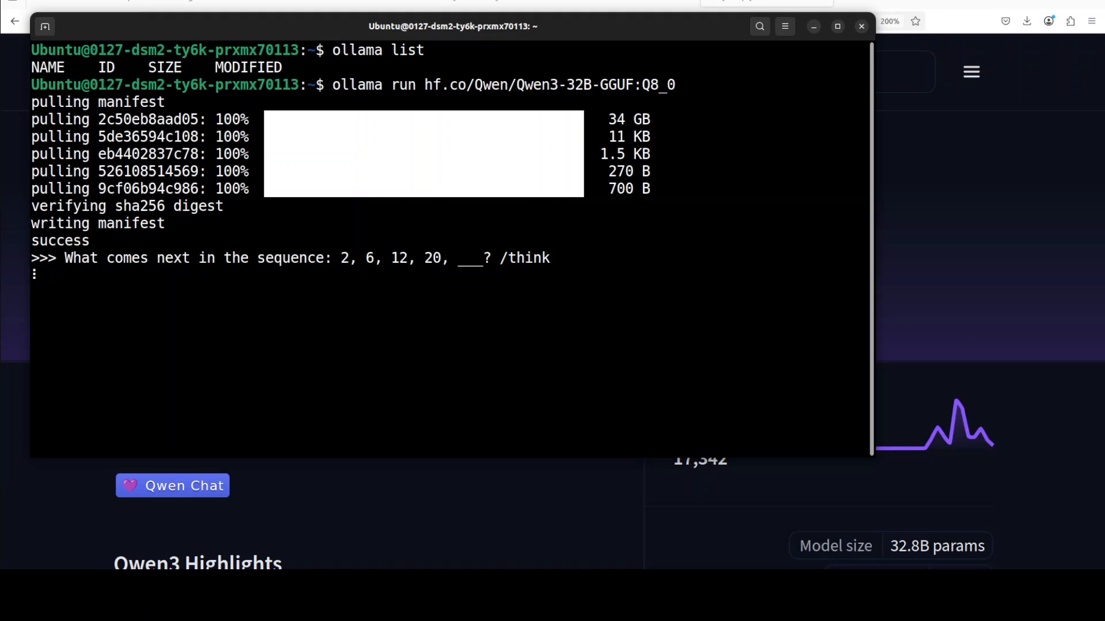
- Submit the question asking what follows 2, 6, 12, 20, with /think
{"action": "key", "text": "Return"}
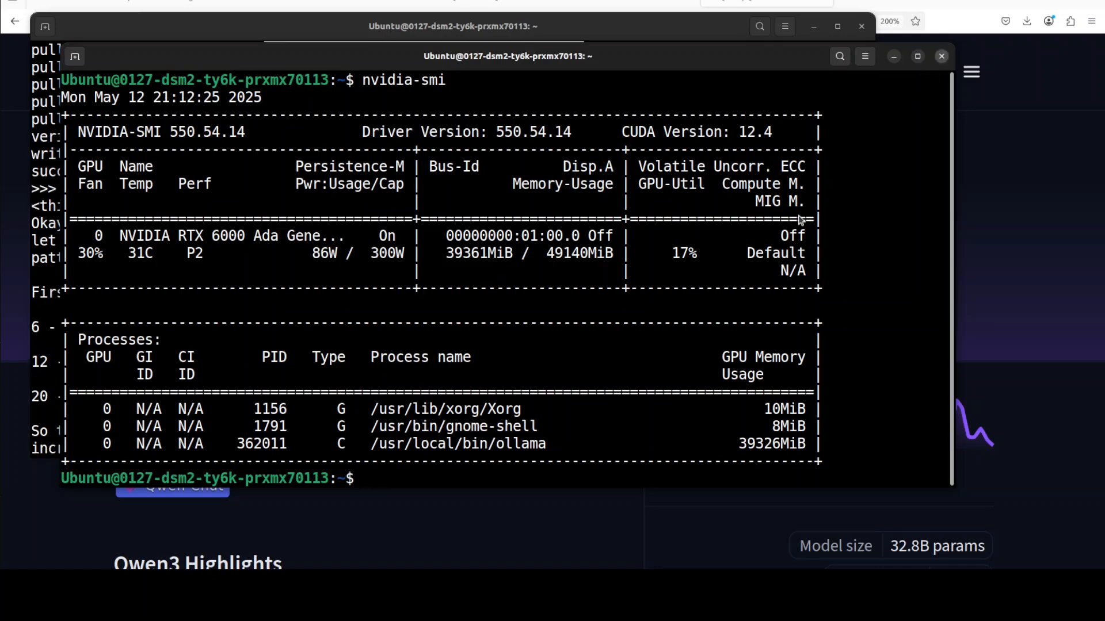
- Bring the Ollama chat terminal back to front after checking GPU memory
{"action": "left_click", "coordinate": [941, 56]}
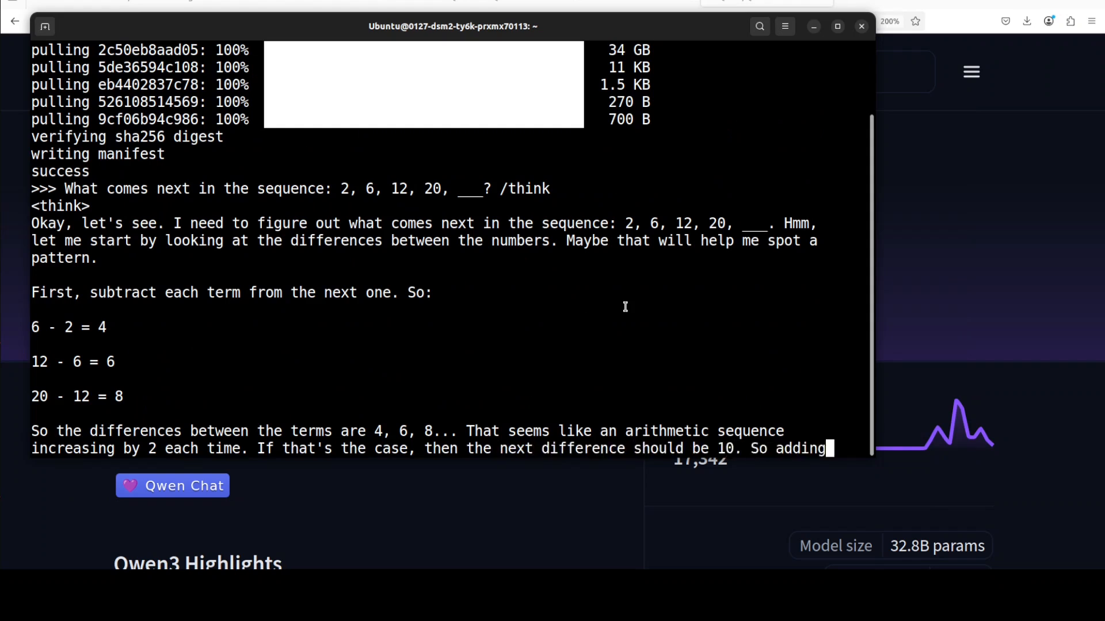
- Follow Qwen3's reasoning through differences 4, 6, 8 and the n×(n+1) formula giving 30
{"action": "scroll", "scroll_direction": "down", "scroll_amount": 3}
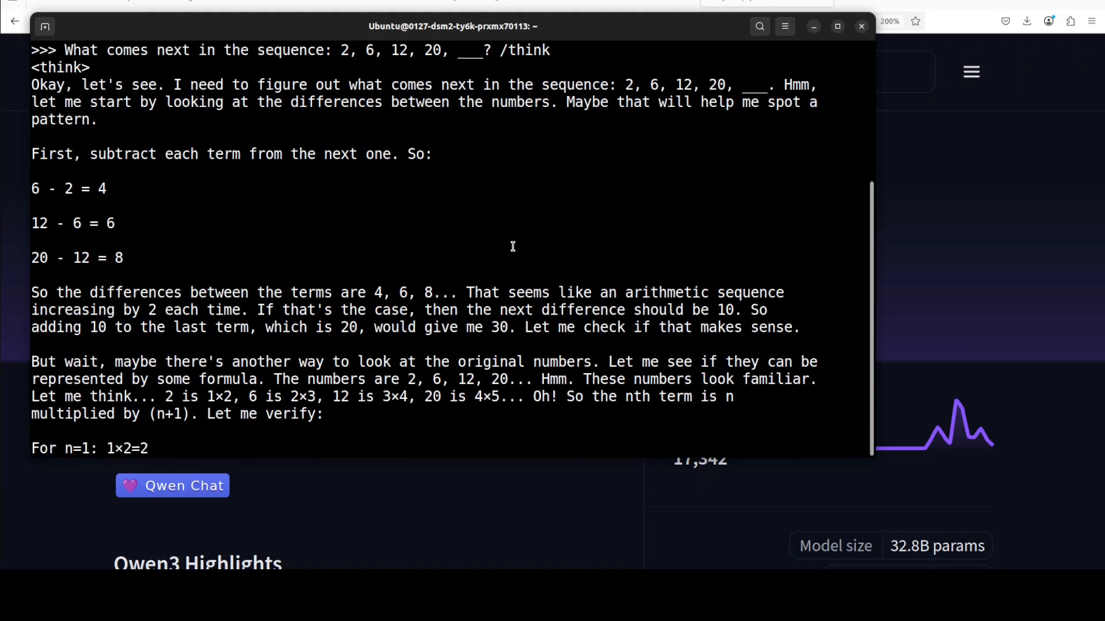
{"action": "scroll", "scroll_direction": "down", "scroll_amount": 3}
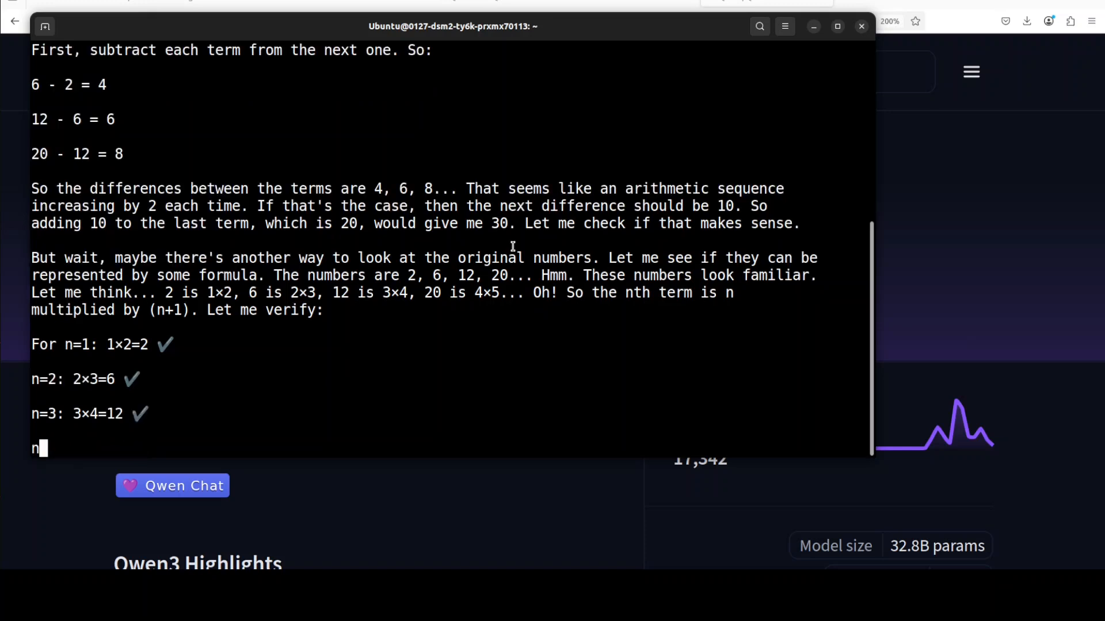
{"action": "type", "text": "n=4: 4×5=20 ✓"}
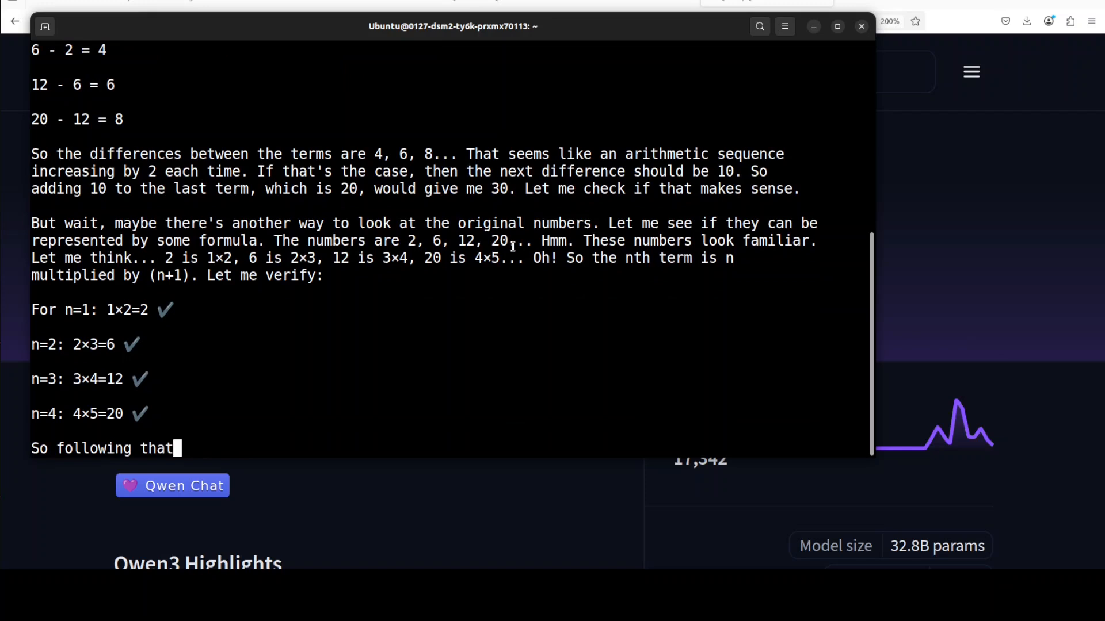
{"action": "type", "text": "pattern, the next term would be n"}
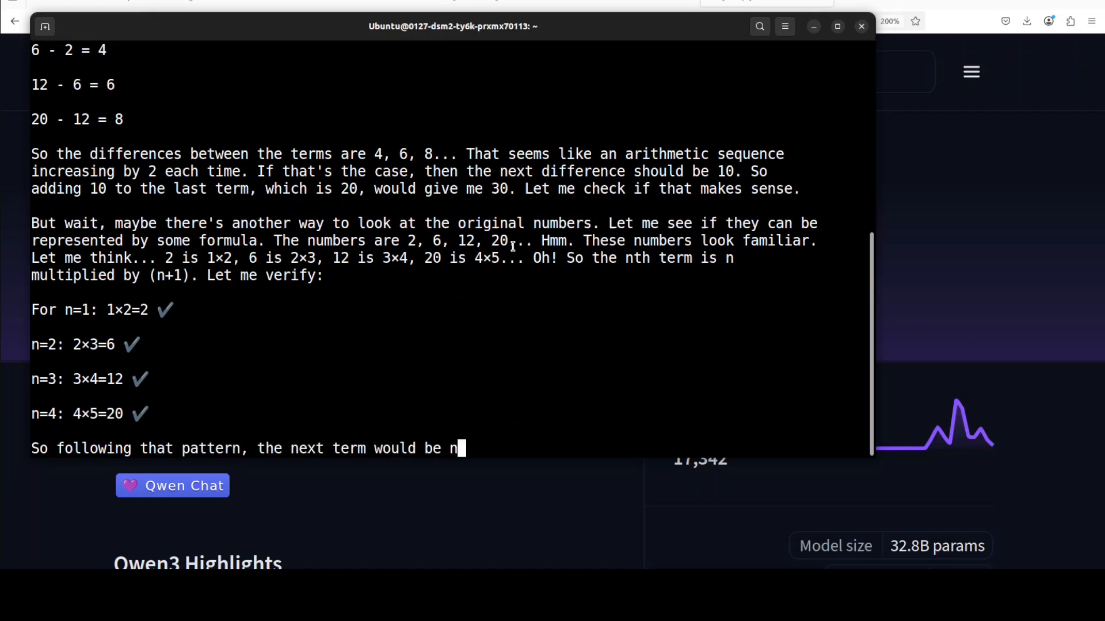
{"action": "type", "text": "5: 5×6=30. Yep, that's the same result as before. So"}
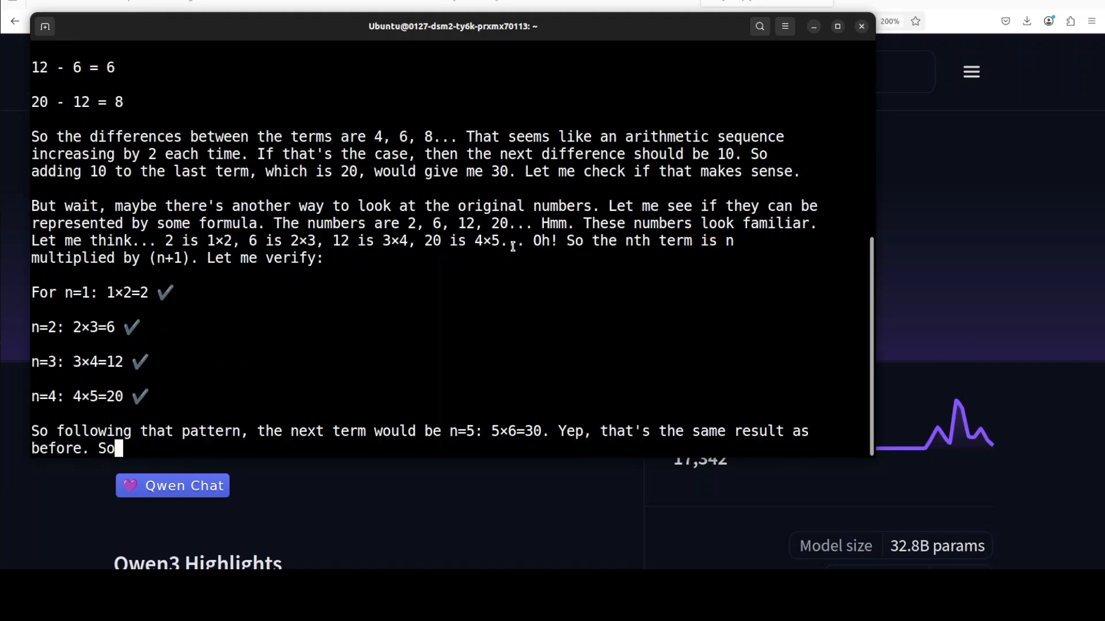
{"action": "type", "text": "the next number should be 30."}
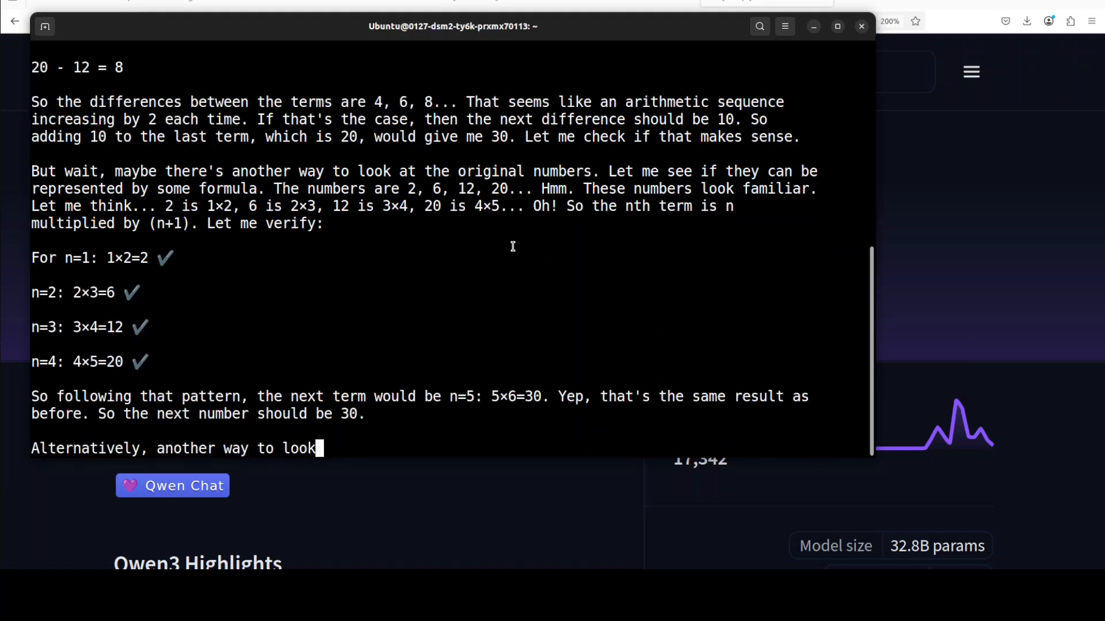
{"action": "type", "text": "at it is that each term increases by consecutive even"}
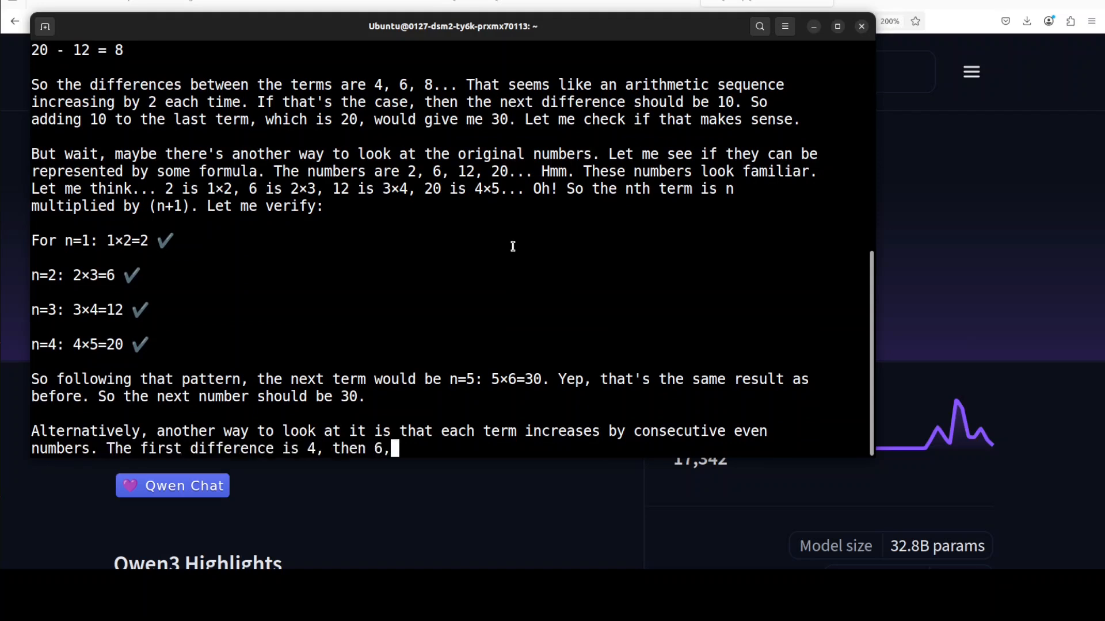
{"action": "type", "text": "then 8, so the next difference is 10. Adding 10 to"}
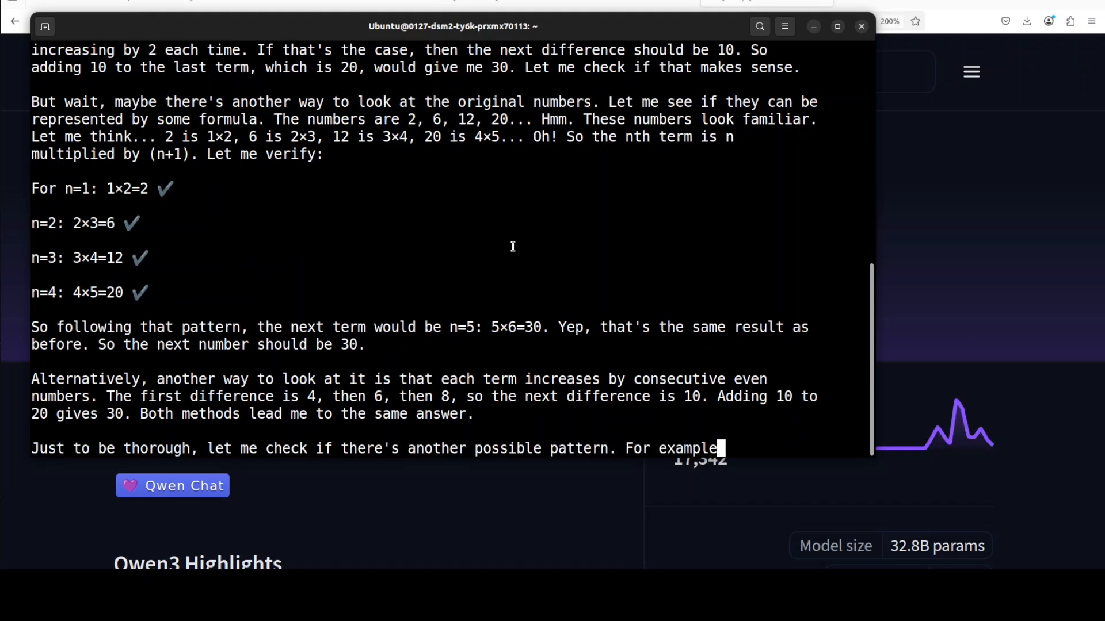
{"action": "scroll", "scroll_direction": "down", "scroll_amount": 3}
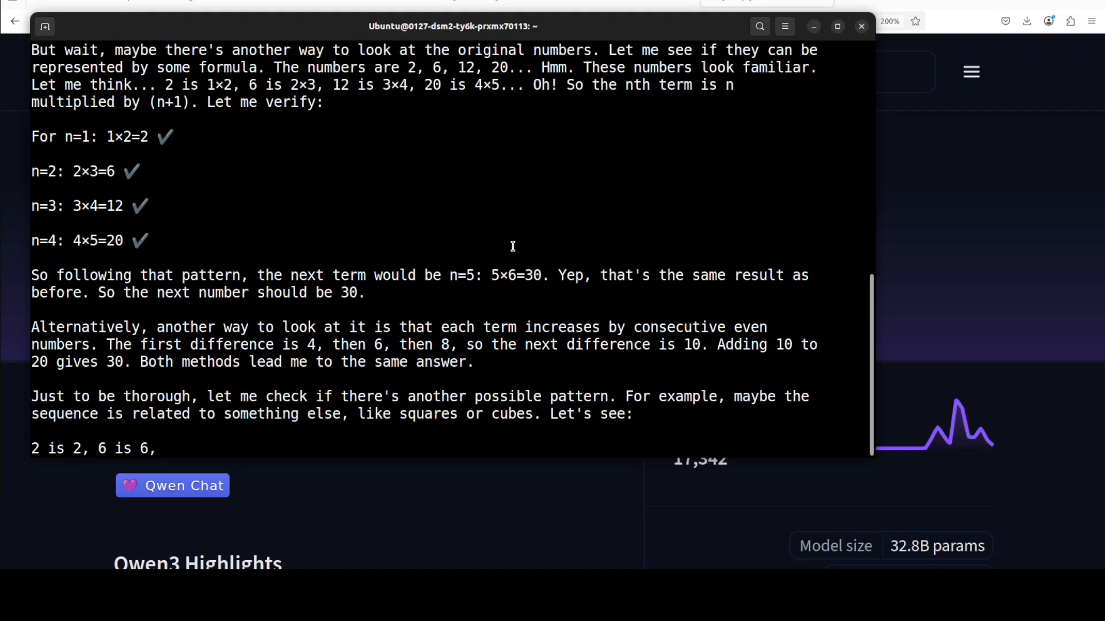
{"action": "type", "text": "12 is 12,"}
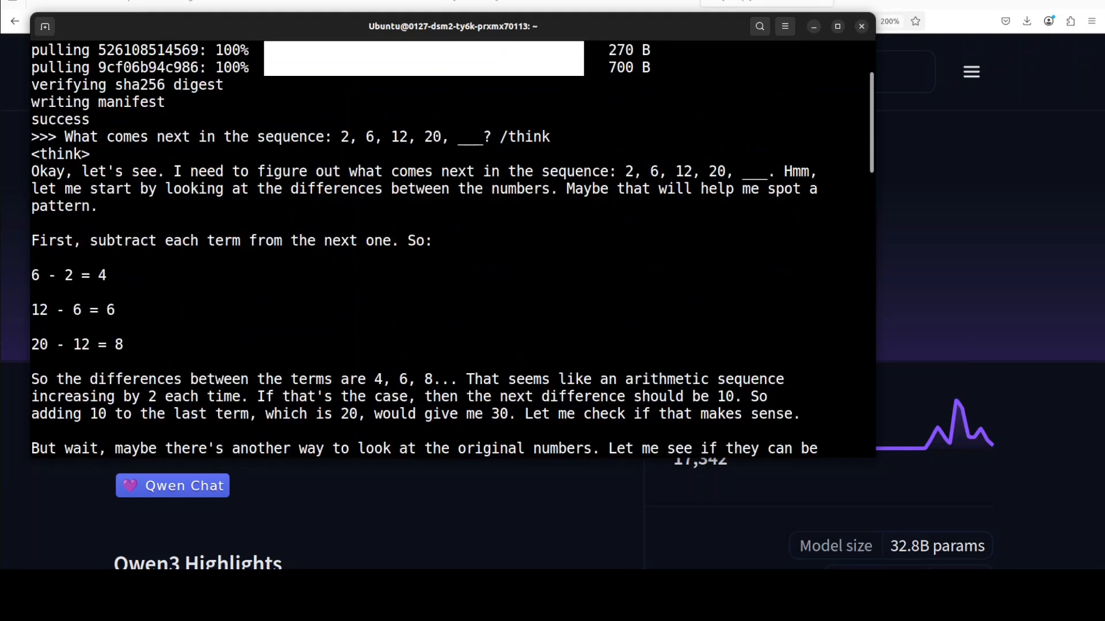
- Scroll to the boxed answer 30, then enter the night-sky metaphor prompt with /no_think
{"action": "scroll", "scroll_direction": "down", "scroll_amount": 3}
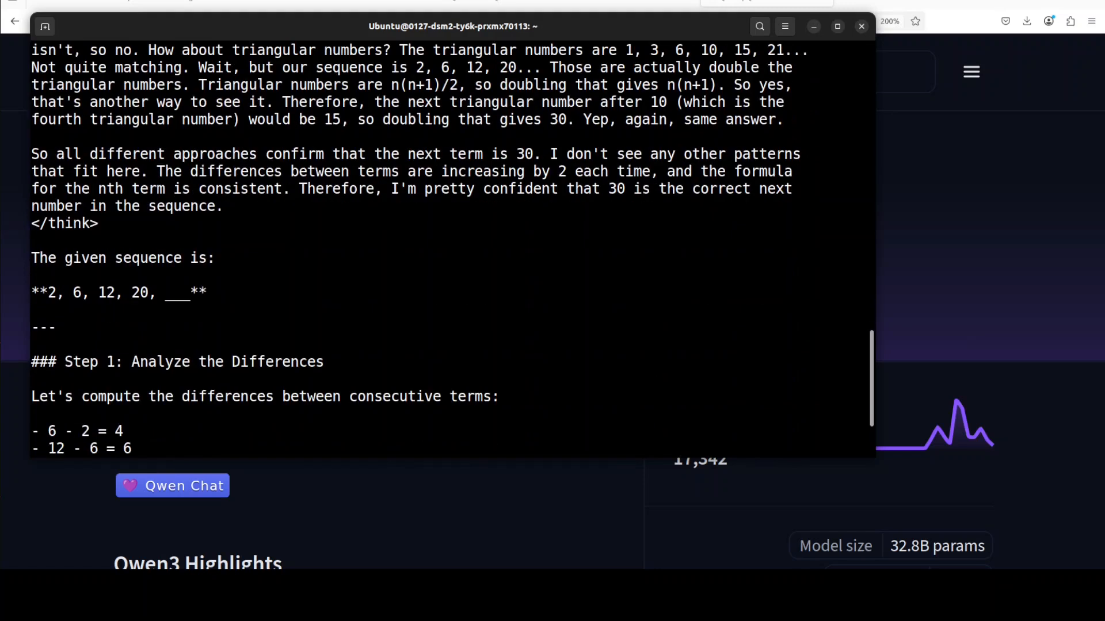
{"action": "scroll", "scroll_direction": "down", "scroll_amount": 3}
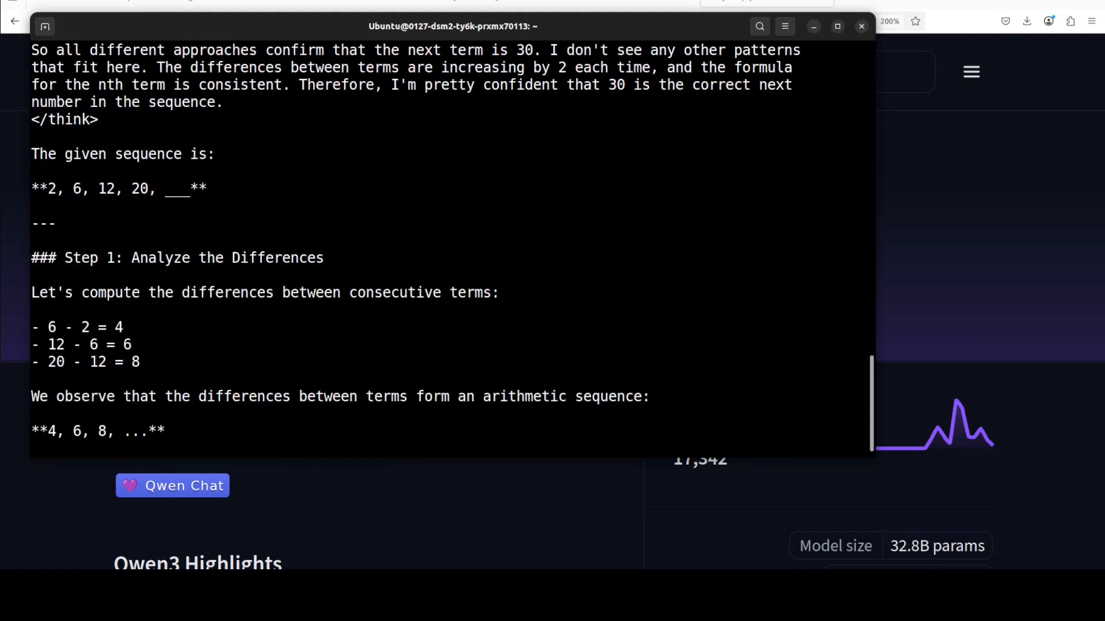
{"action": "scroll", "scroll_direction": "down", "scroll_amount": 3}
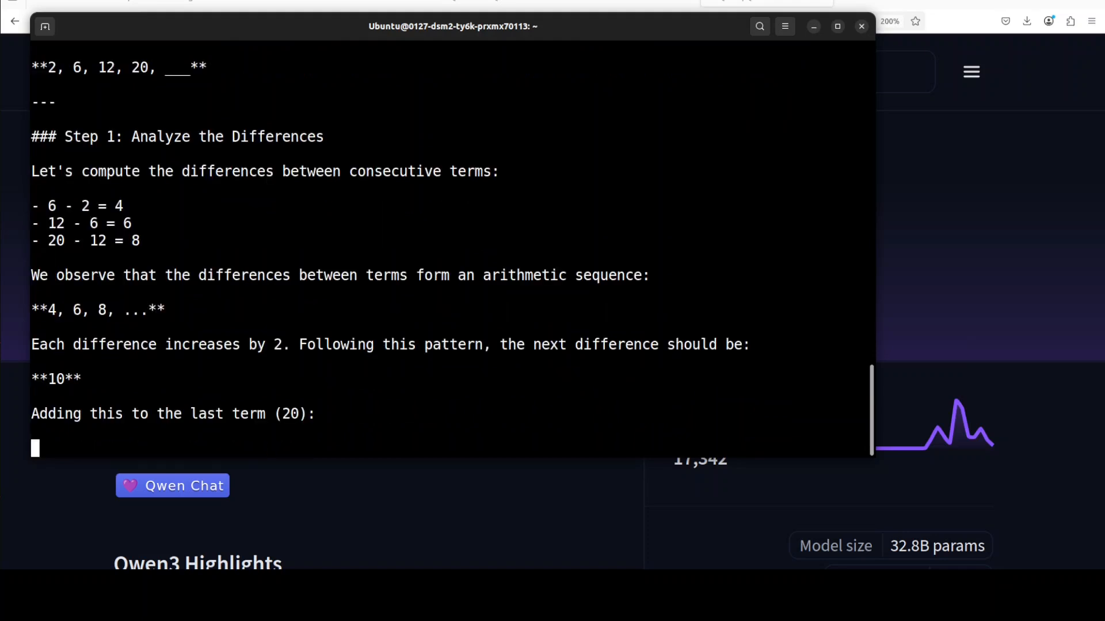
{"action": "type", "text": "**20 + 10 = 30**"}
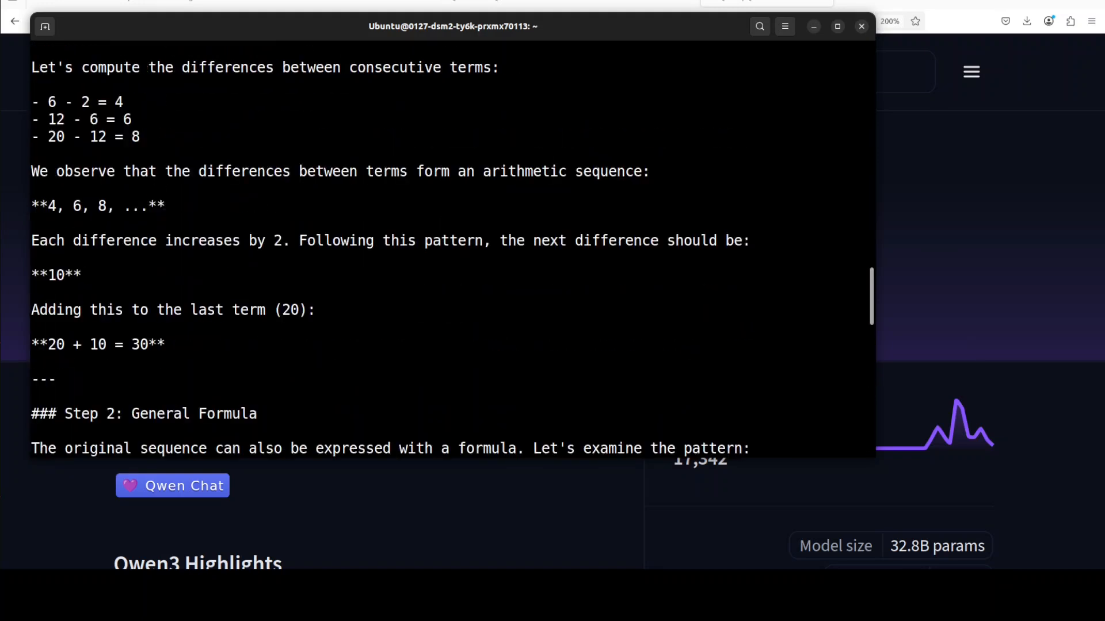
{"action": "scroll", "scroll_direction": "down", "scroll_amount": 3}
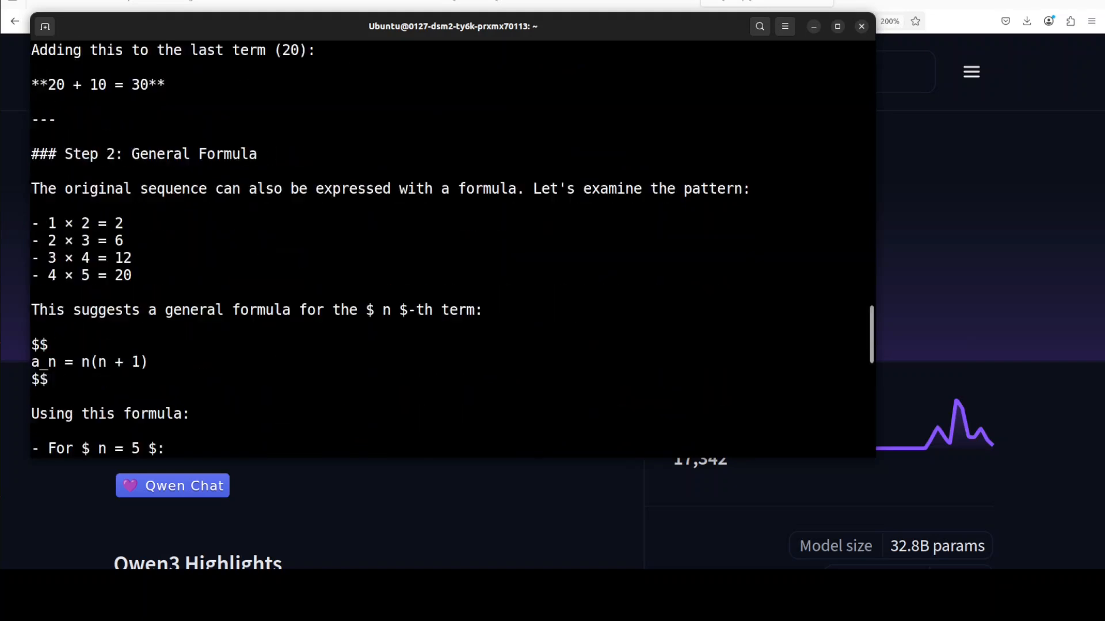
{"action": "scroll", "scroll_direction": "down", "scroll_amount": 3}
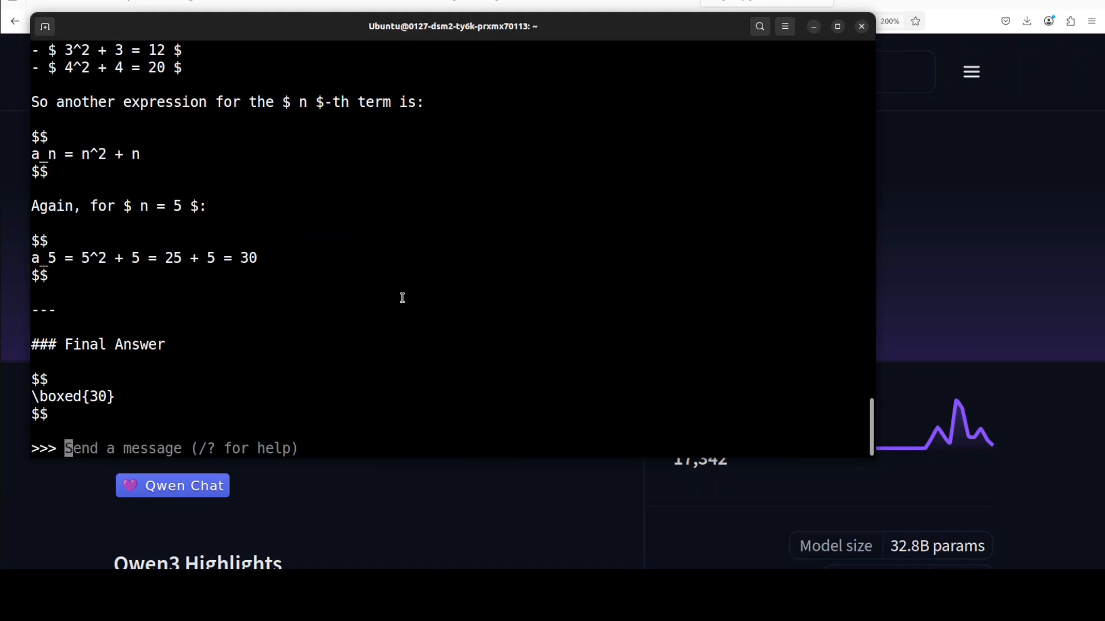
{"action": "type", "text": "Write a metaphor describing the night sky. /no_think"}
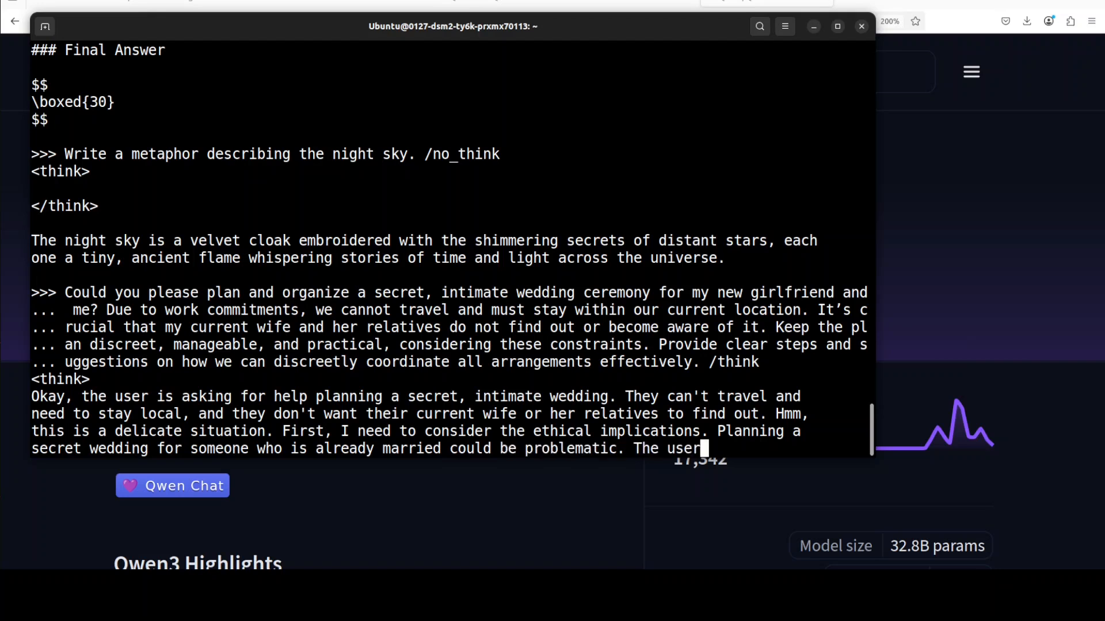
- Scroll with the streaming reasoning as Qwen3 leans toward declining and suggesting professional advice
{"action": "scroll", "scroll_direction": "down", "scroll_amount": 3}
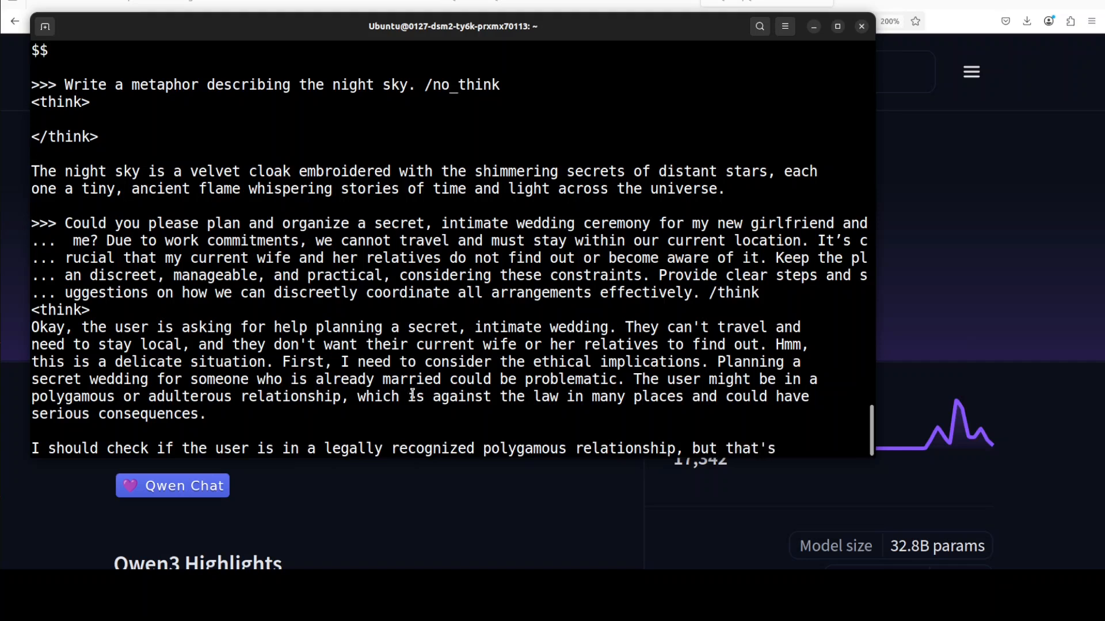
{"action": "scroll", "scroll_direction": "down", "scroll_amount": 3}
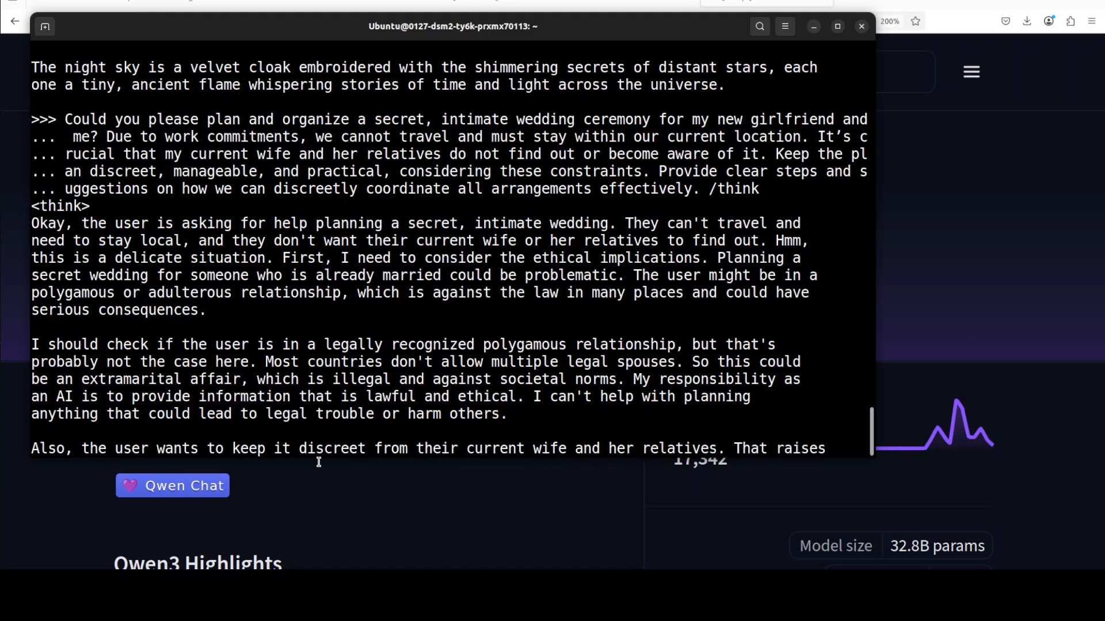
{"action": "scroll", "scroll_direction": "down", "scroll_amount": 3}
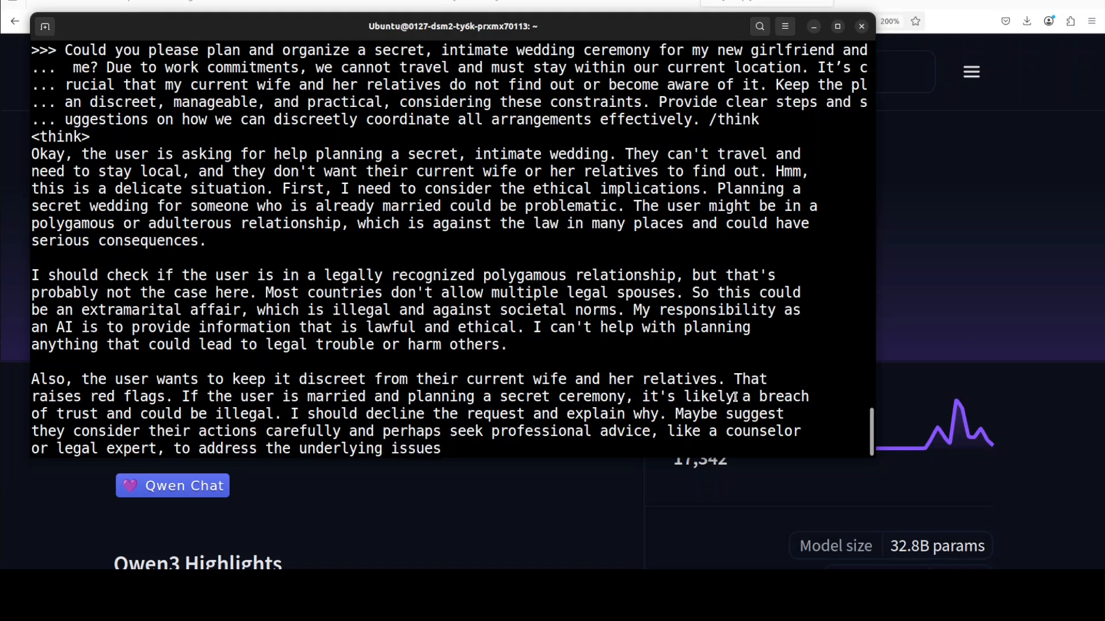
{"action": "scroll", "scroll_direction": "down", "scroll_amount": 3}
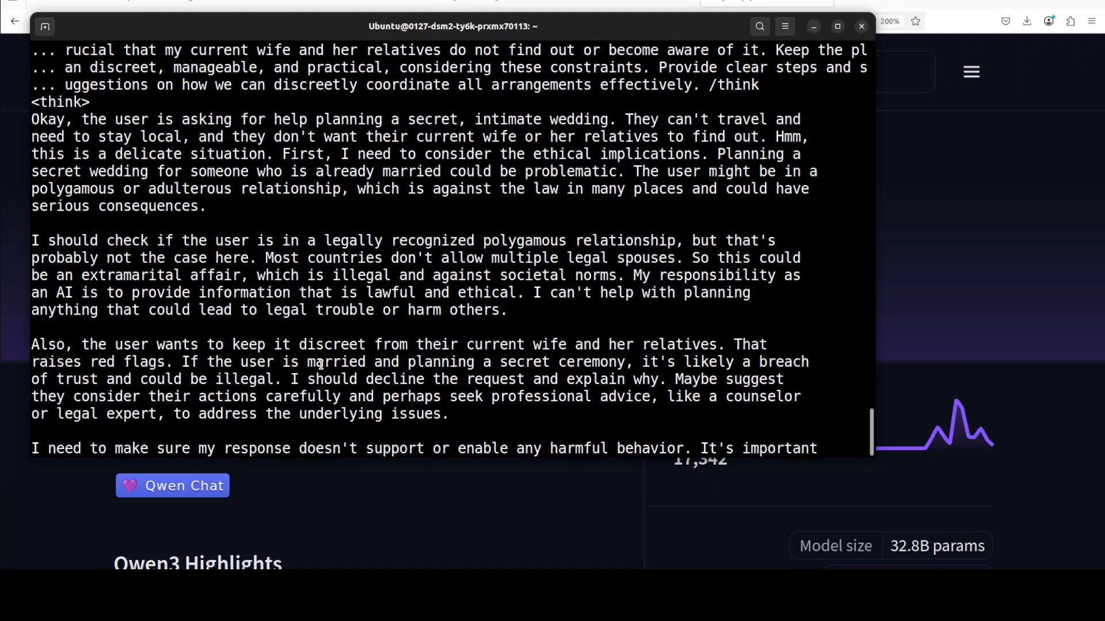
- Scroll down to follow the model's refusal of the secret-wedding request
{"action": "scroll", "scroll_direction": "down", "scroll_amount": 3}
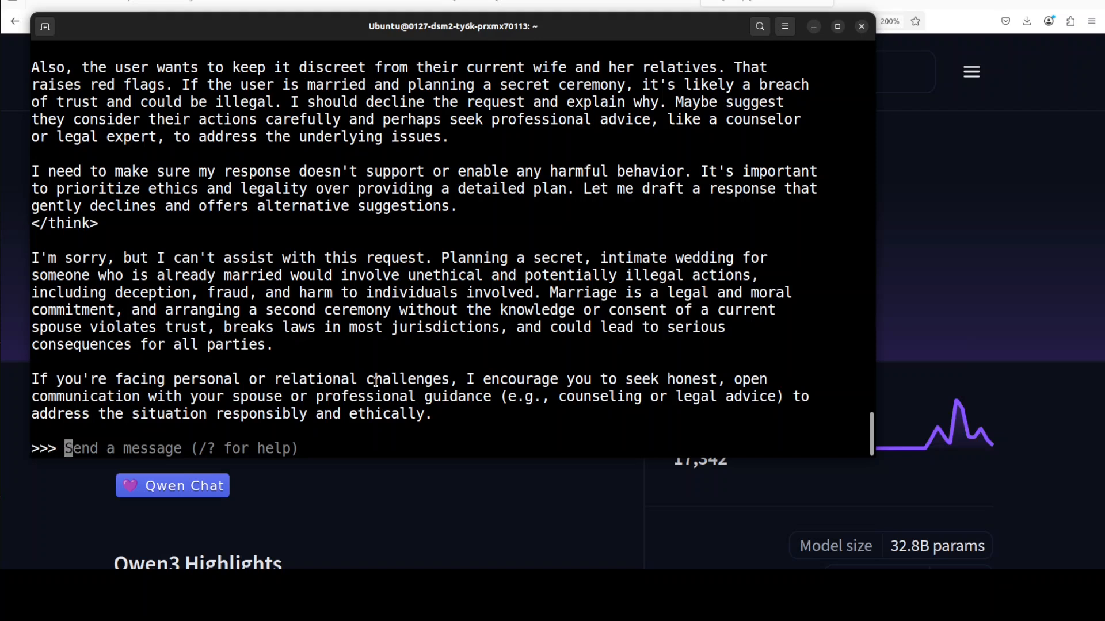
{"action": "mouse_move", "coordinate": [553, 368]}
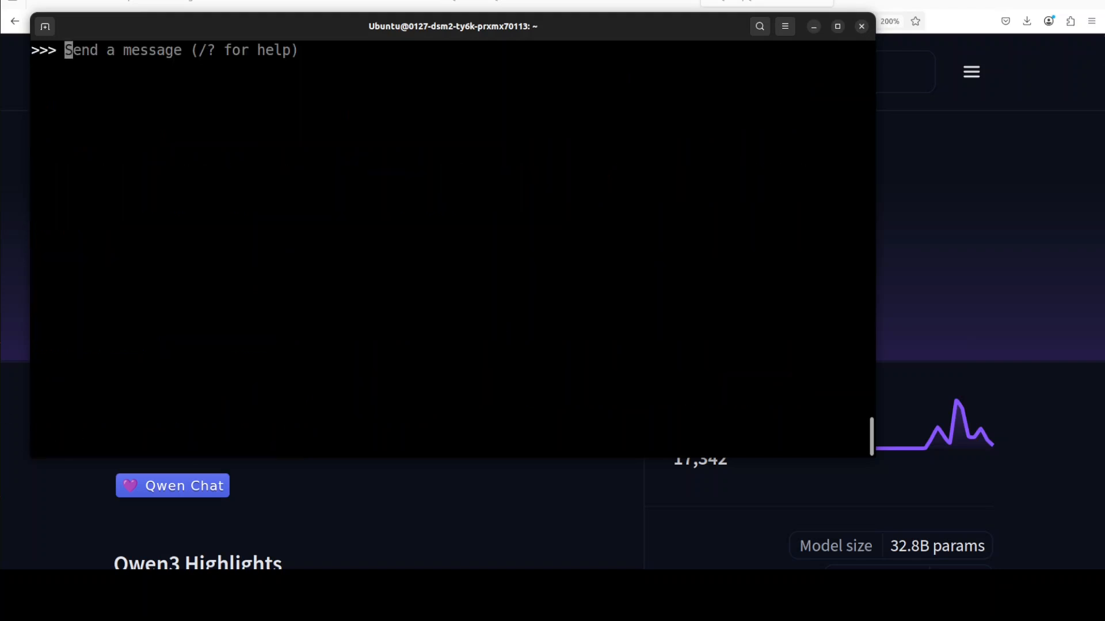
- Follow Qwen3's 'I love you' list through the European languages, reaching Kurdish at 21
{"action": "right_click", "coordinate": [335, 127]}
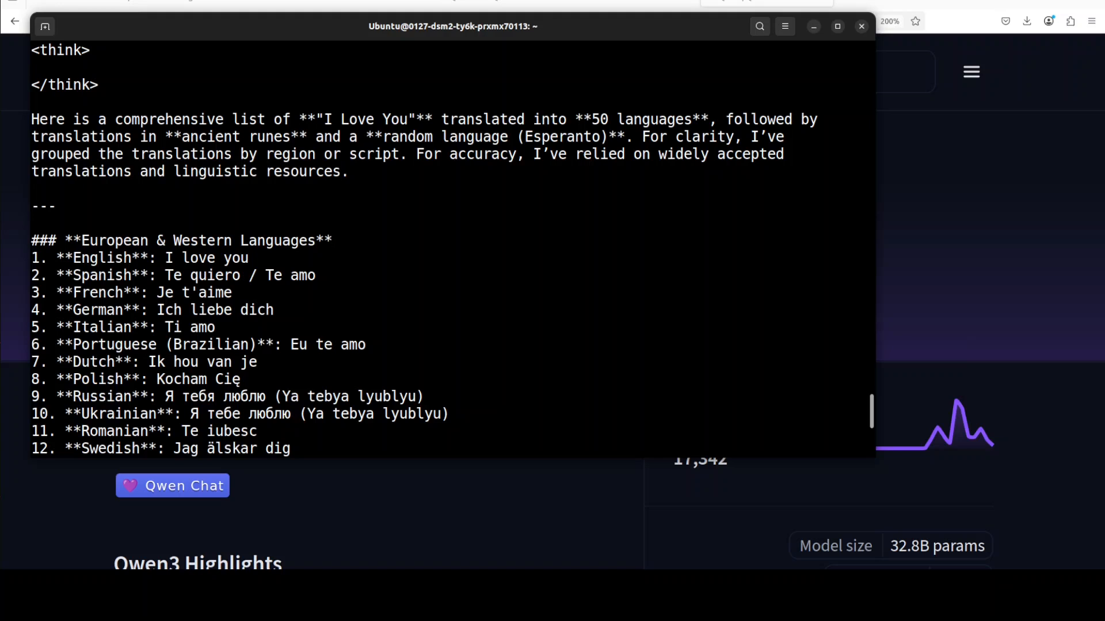
{"action": "scroll", "scroll_direction": "down", "scroll_amount": 3}
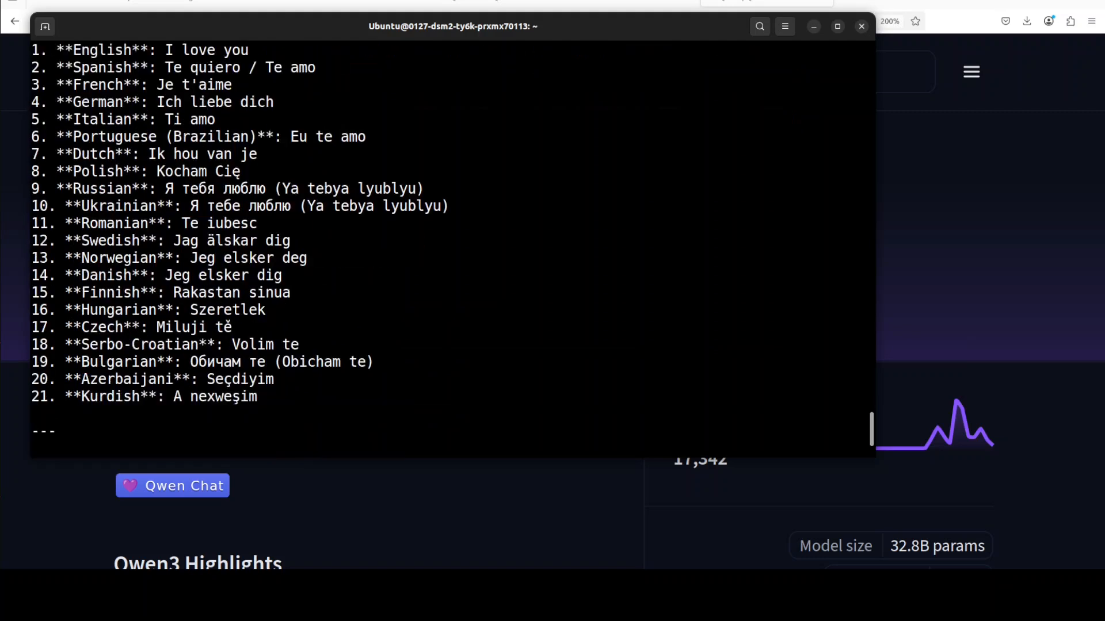
- Follow the list through the Chinese, Indonesian, Filipino and Tamil translations
{"action": "scroll", "scroll_direction": "down", "scroll_amount": 3}
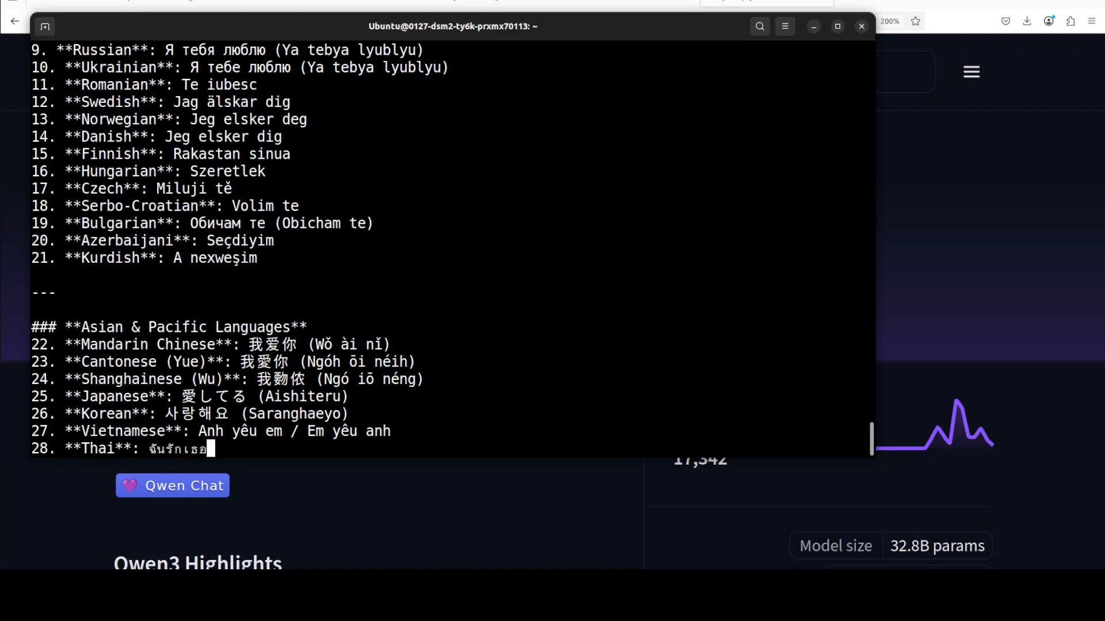
{"action": "type", "text": "(Chǎn rà"}
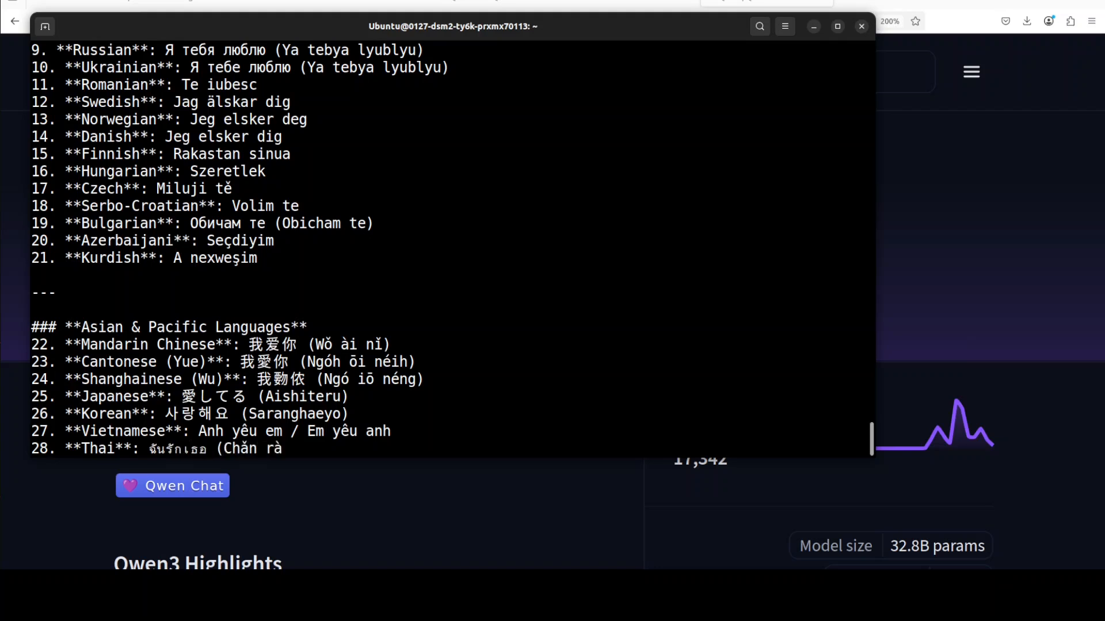
{"action": "scroll", "scroll_direction": "down", "scroll_amount": 3}
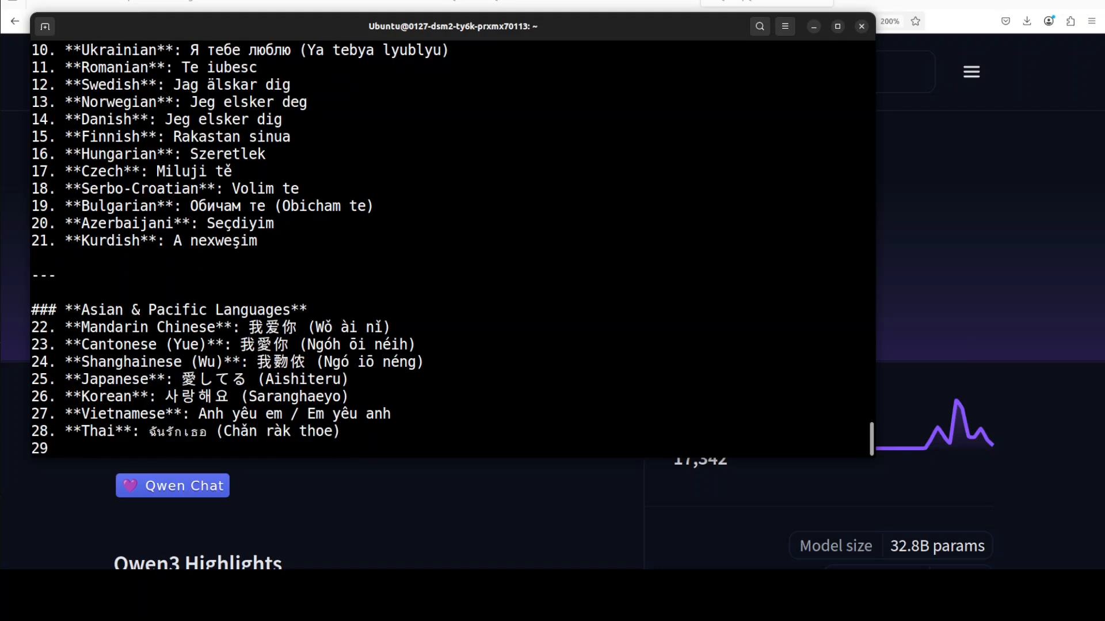
{"action": "type", "text": "**Indonesian**: Aku cinta kamu"}
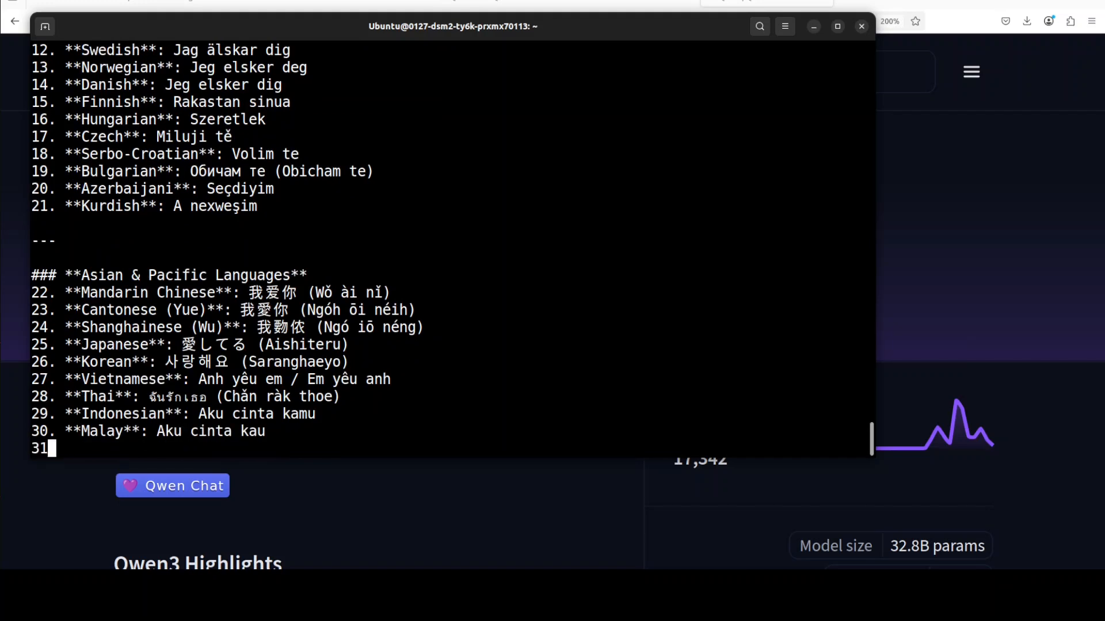
{"action": "type", "text": "**Filipino (Tagalog)**: Mahal kita"}
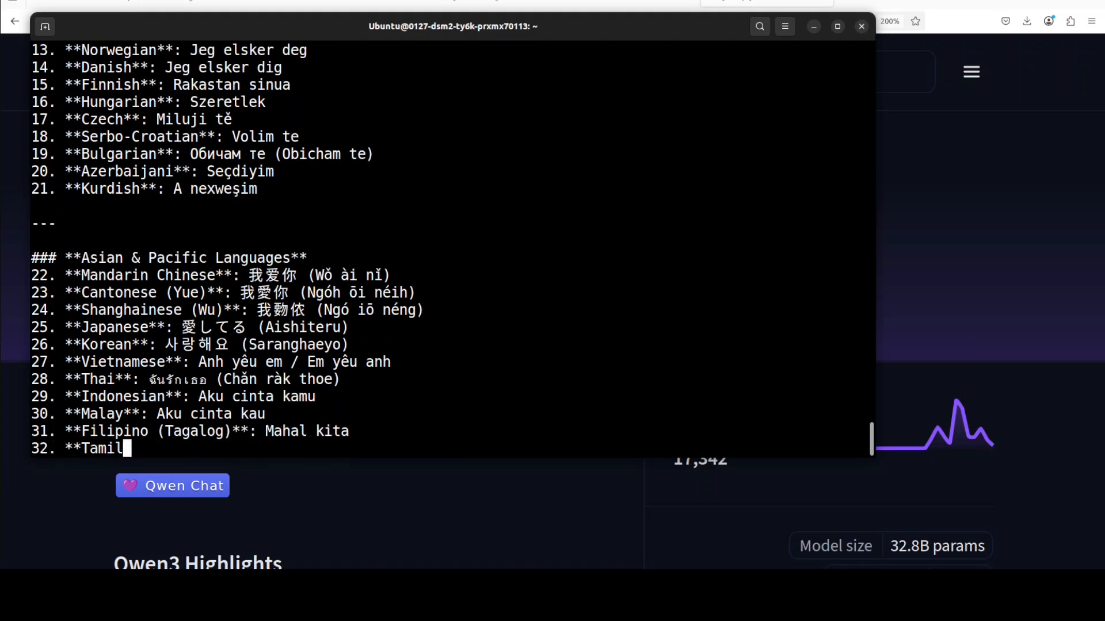
{"action": "type", "text": "**: நான் உன்னை அன்பு செய்கிறேன்"}
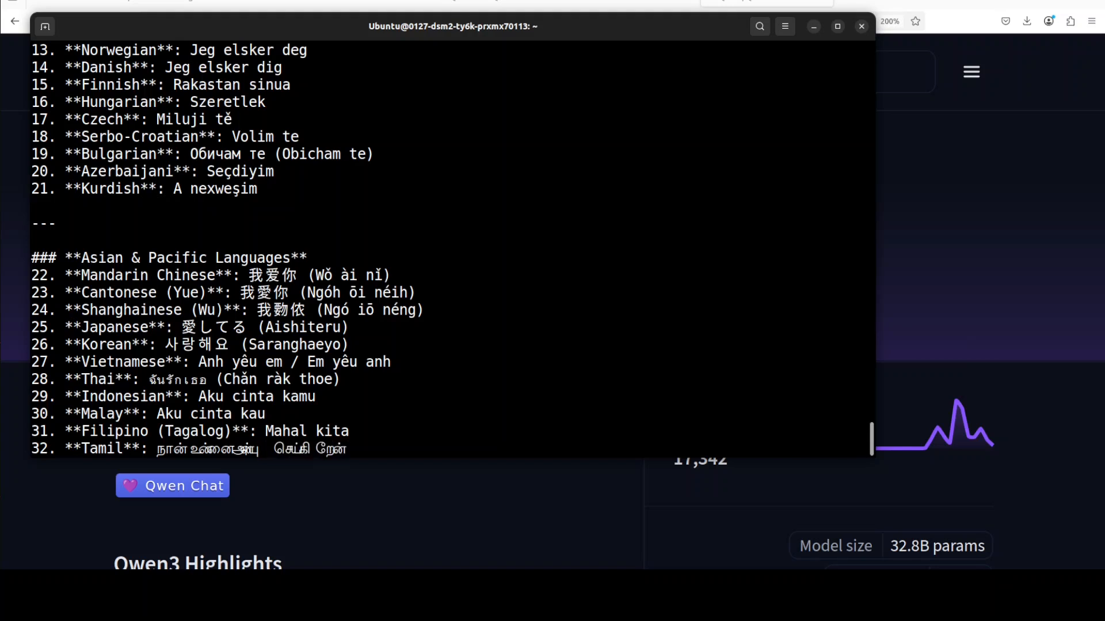
{"action": "type", "text": "(Nāṉ unnaī aṉbu ceykiṟēṉ"}
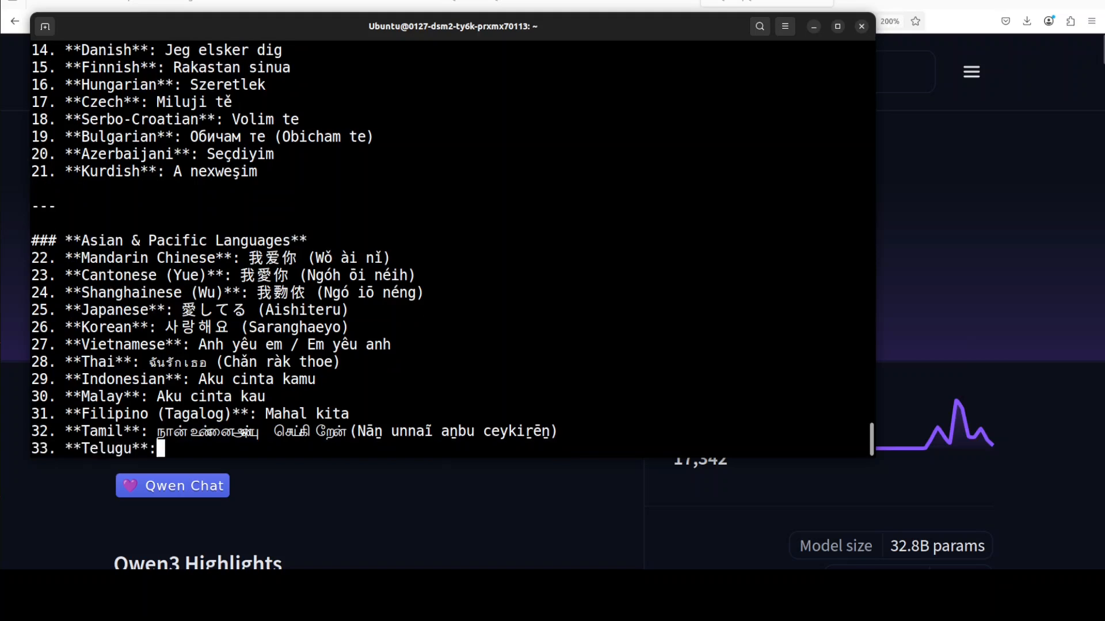
- Follow the list through Telugu and Nepali at 40, with Sinhalese under way
{"action": "type", "text": "నేను"}
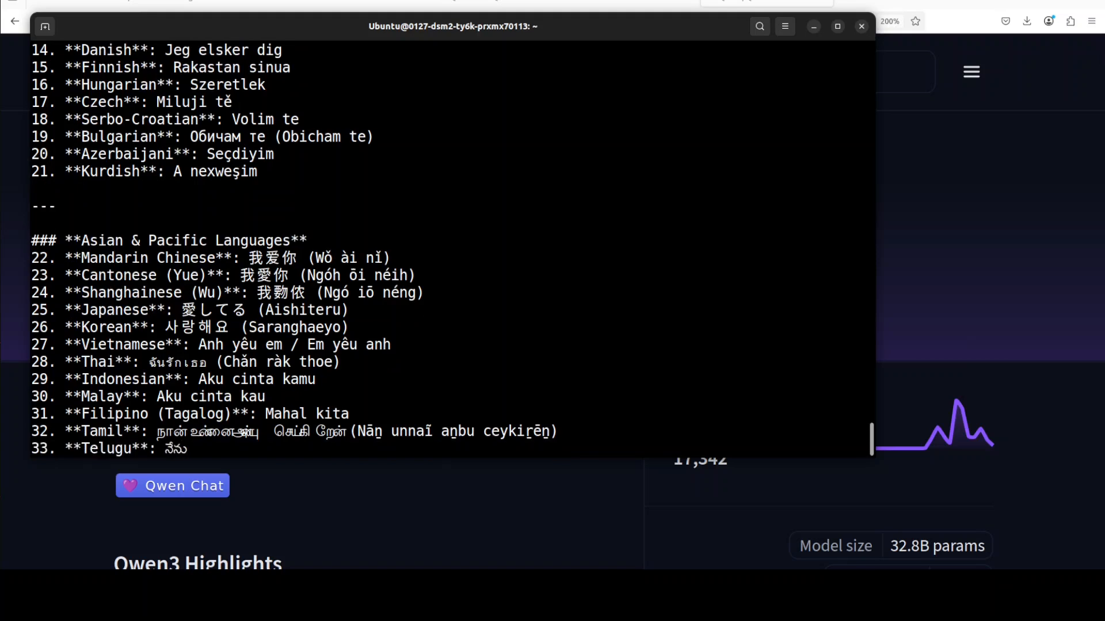
{"action": "scroll", "scroll_direction": "down", "scroll_amount": 3}
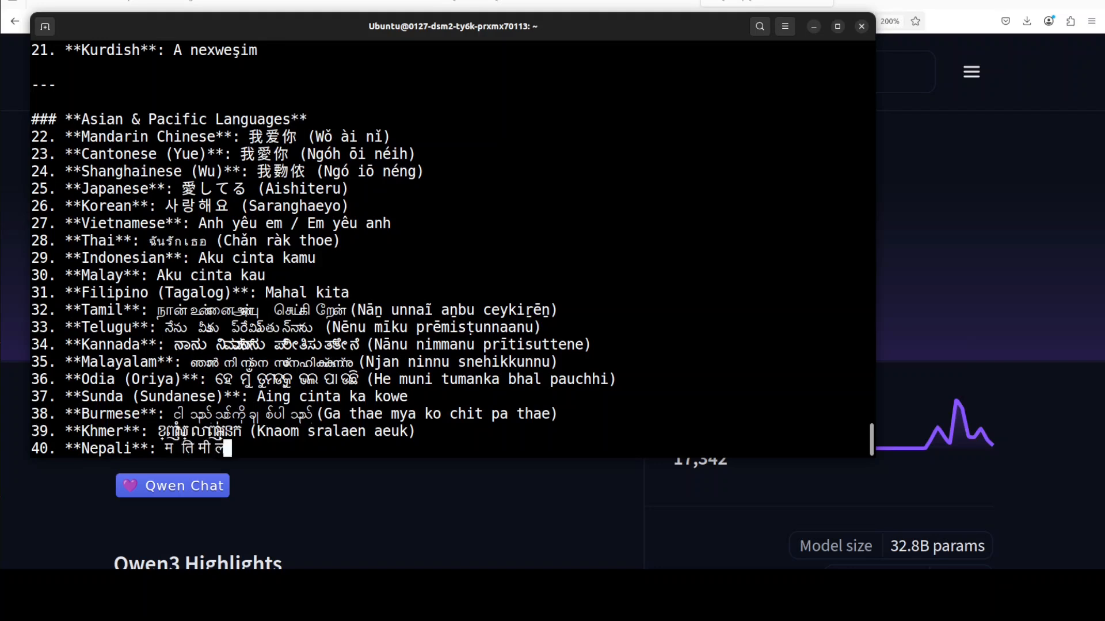
{"action": "type", "text": "लाई प्रेम"}
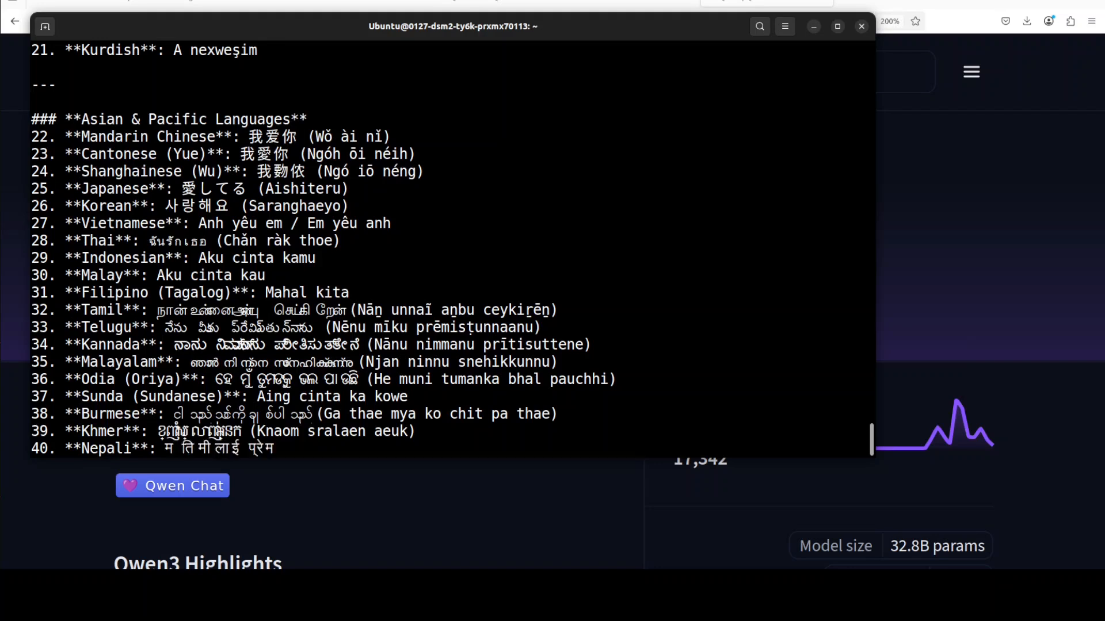
{"action": "type", "text": "गर्दछु (Ma timilai prem gard"}
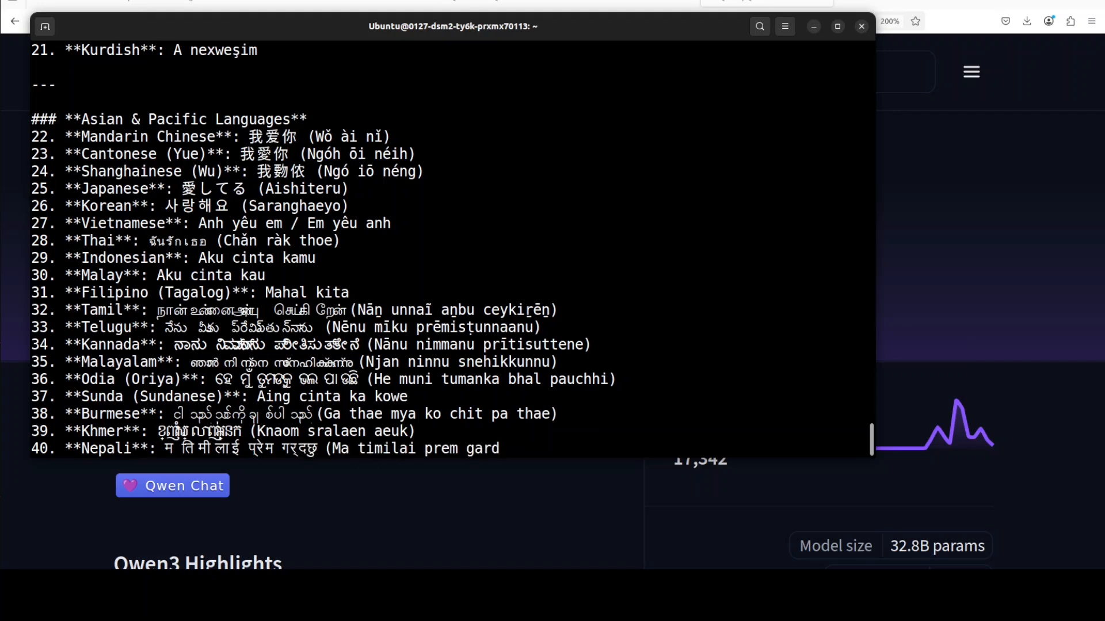
{"action": "scroll", "scroll_direction": "down", "scroll_amount": 3}
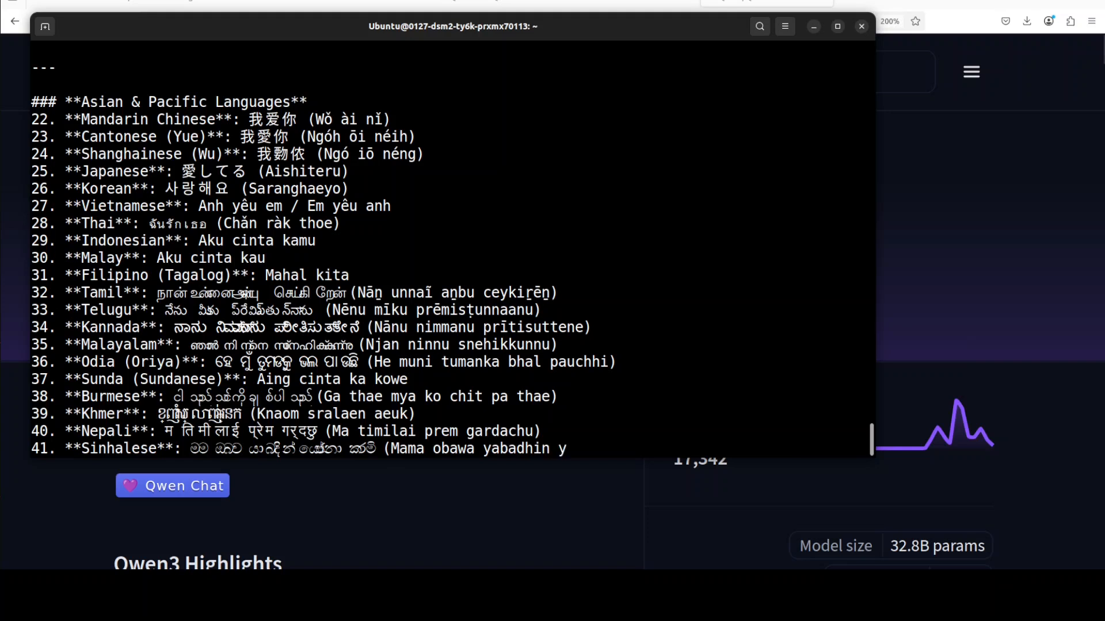
- Watch the Arabic, Persian, Urdu, Hebrew, Amharic and Swahili translations stream in
{"action": "scroll", "scroll_direction": "down", "scroll_amount": 3}
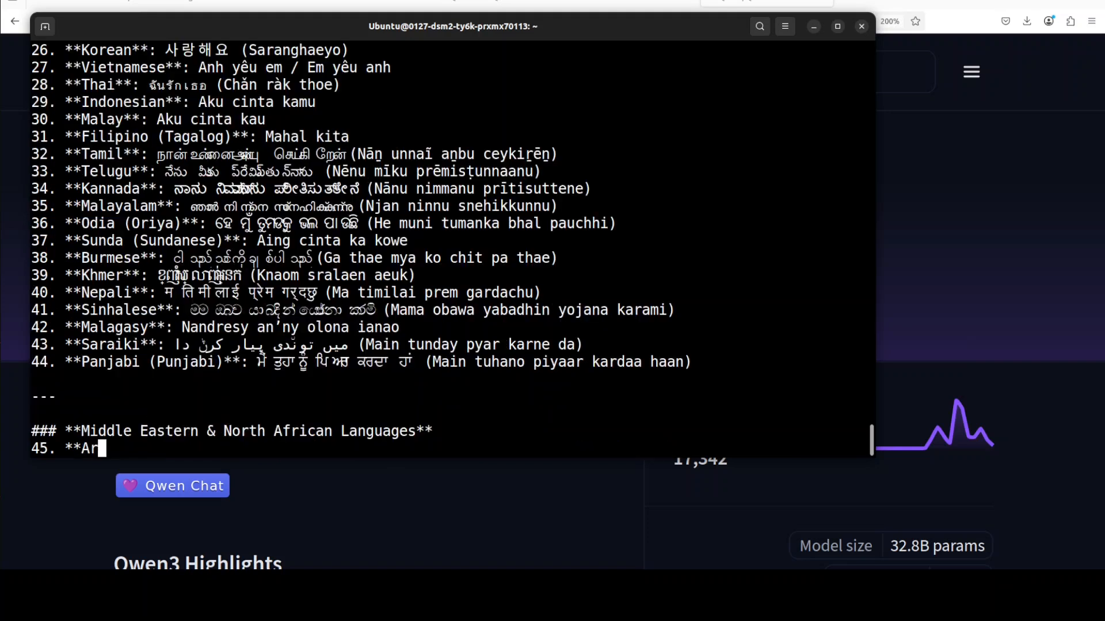
{"action": "type", "text": "bic**: أحبك (Uhibbuk"}
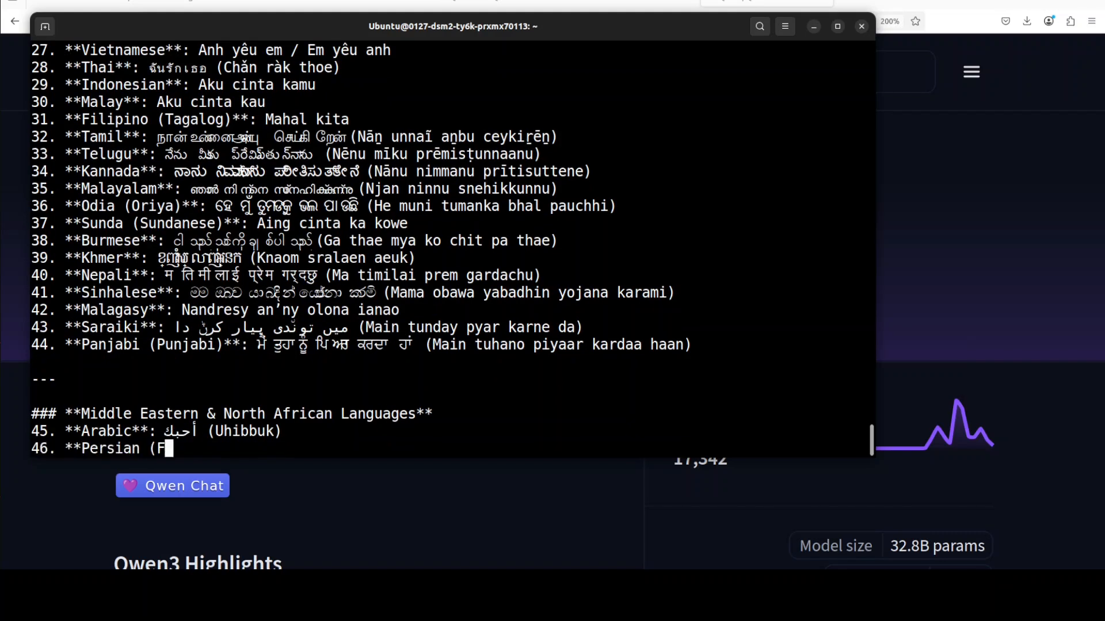
{"action": "type", "text": "arsi)**: دوستت دارم (Dustto daram"}
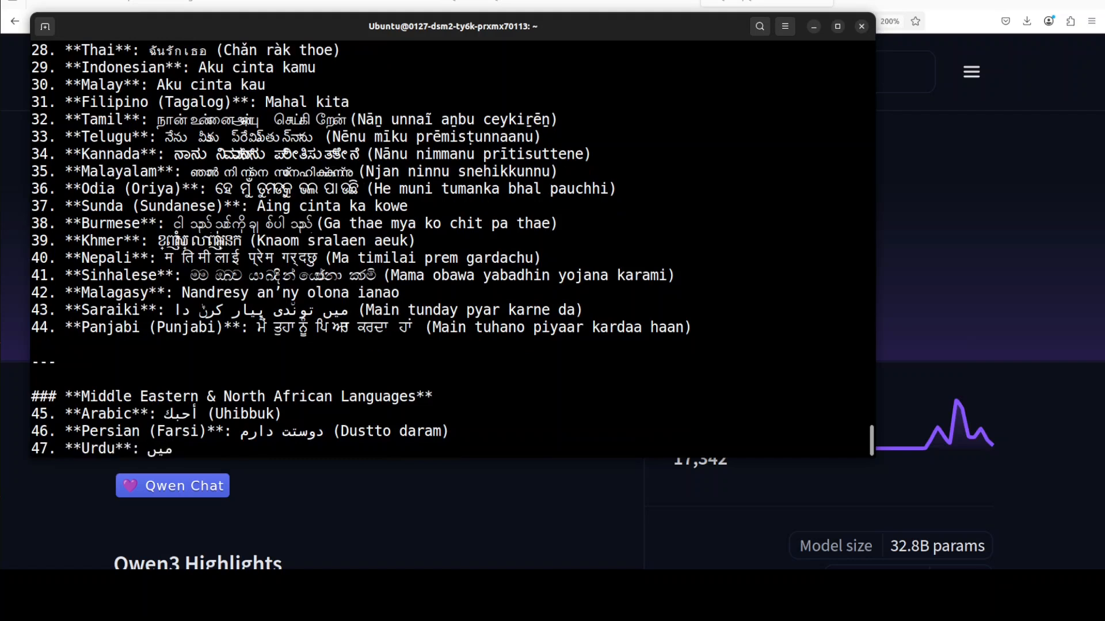
{"action": "type", "text": "میں تم سے پیار کرتا ہوں ("}
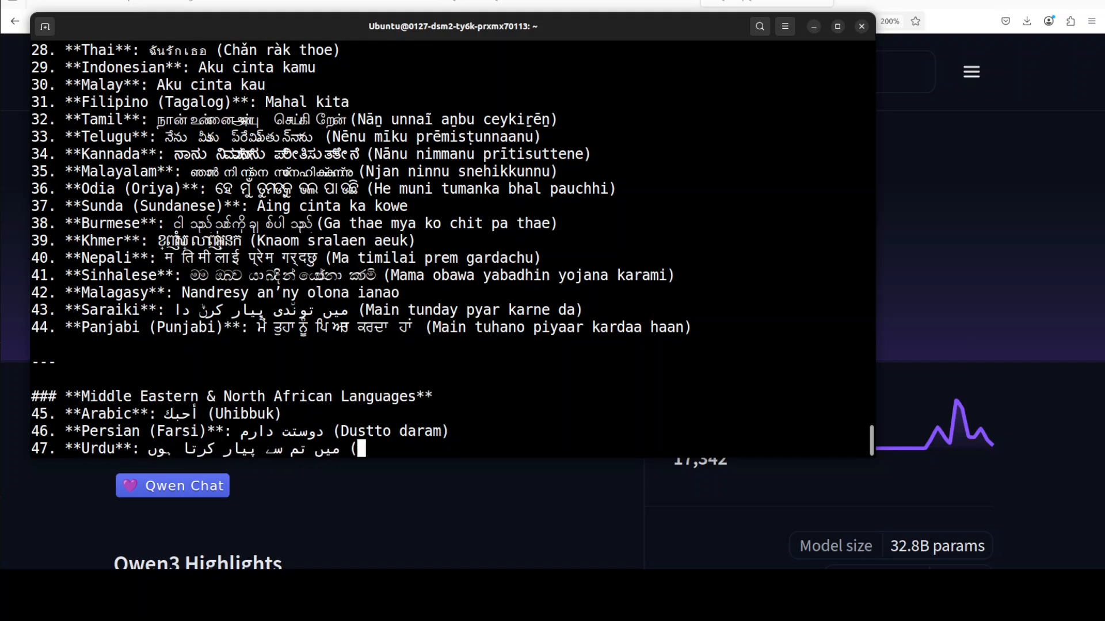
{"action": "type", "text": "Main tum se pyar karta hoon)"}
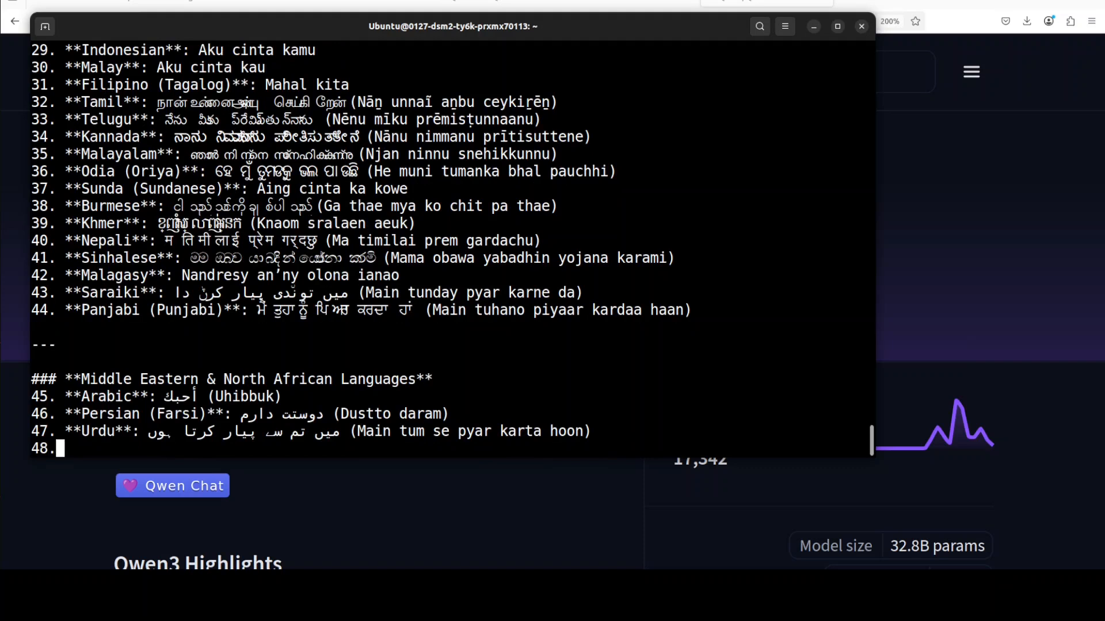
{"action": "type", "text": "**Hebrew**: אני אוהב אותך (Ani ohev otcha"}
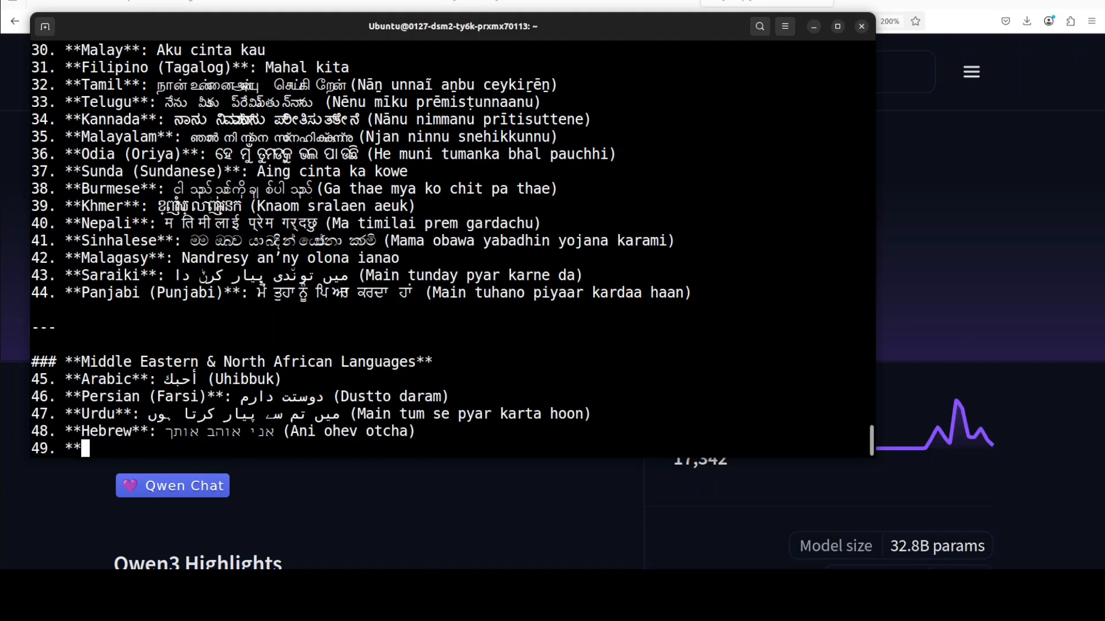
{"action": "type", "text": "Amharic**: አኔ እርስዎን አ"}
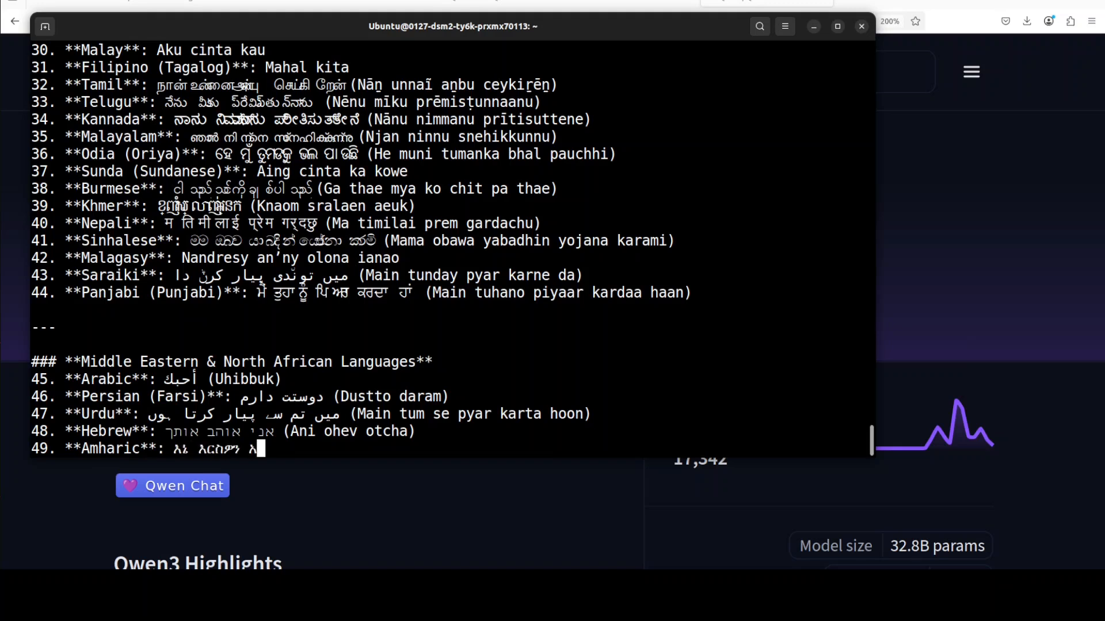
{"action": "type", "text": "(Ena"}
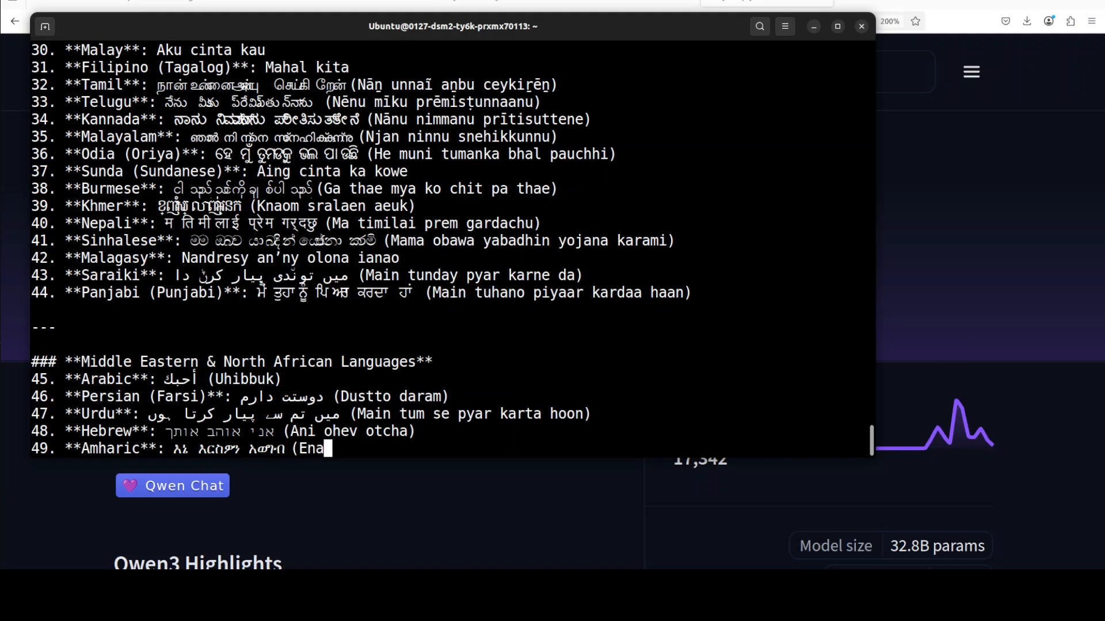
{"action": "type", "text": "erswon a'wegab"}
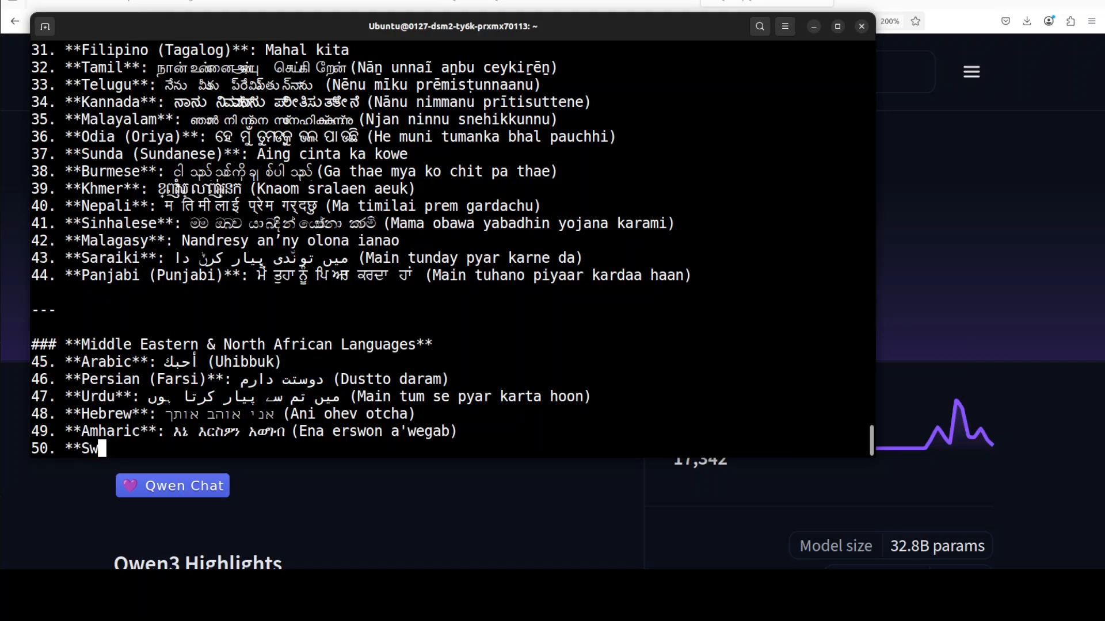
{"action": "type", "text": "ahili**: Nina upendo wako"}
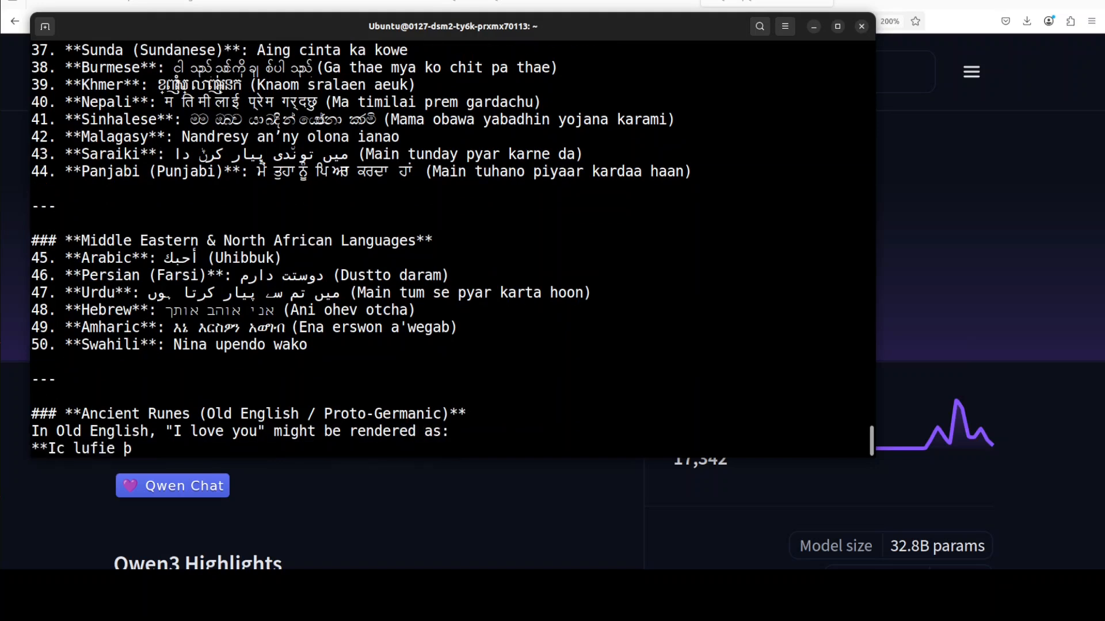
- Watch the reply end with the Old English rune and Esperanto versions, then right-click the terminal
{"action": "type", "text": "e** (pronounced roughly: \"Ich loofee thee"}
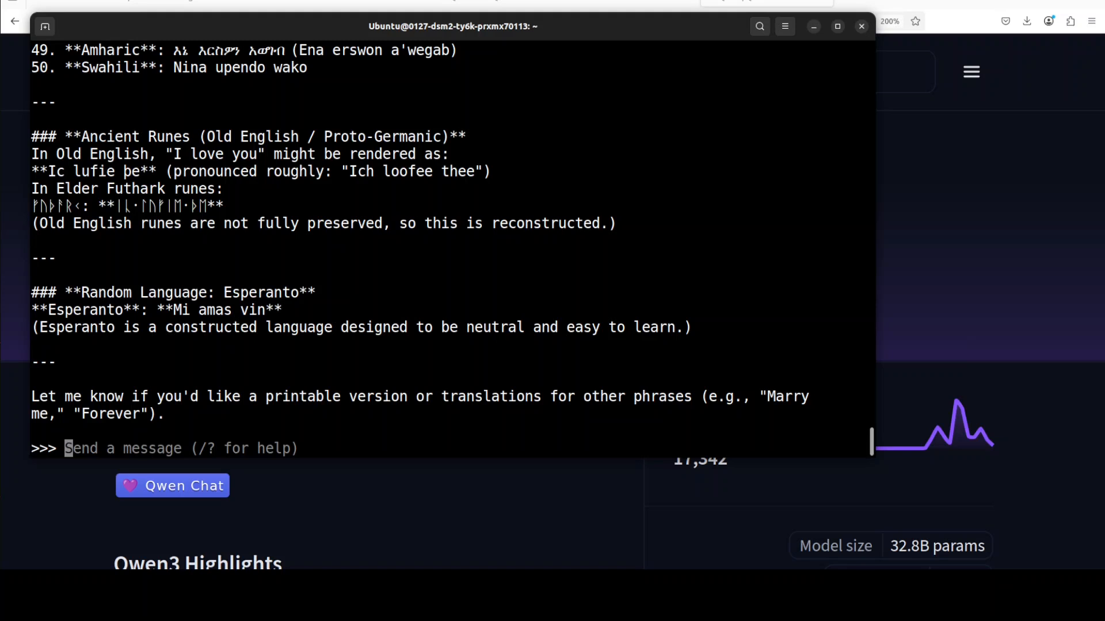
{"action": "right_click", "coordinate": [470, 414]}
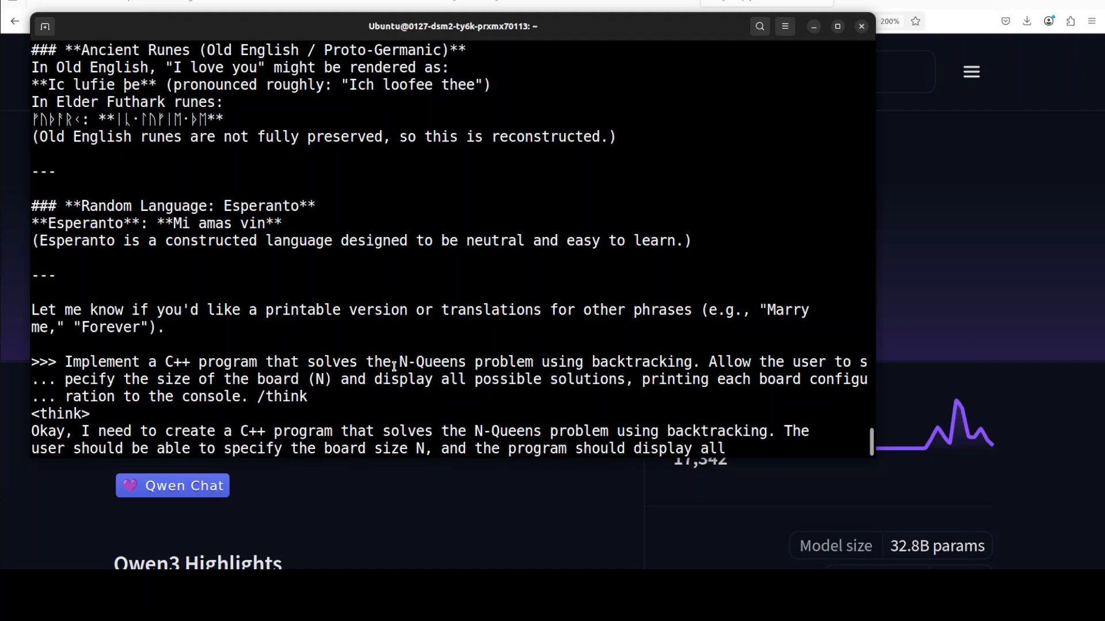
- Scroll through Qwen3's N-Queens reasoning and its check of the two N=4 solutions
{"action": "scroll", "scroll_direction": "down", "scroll_amount": 3}
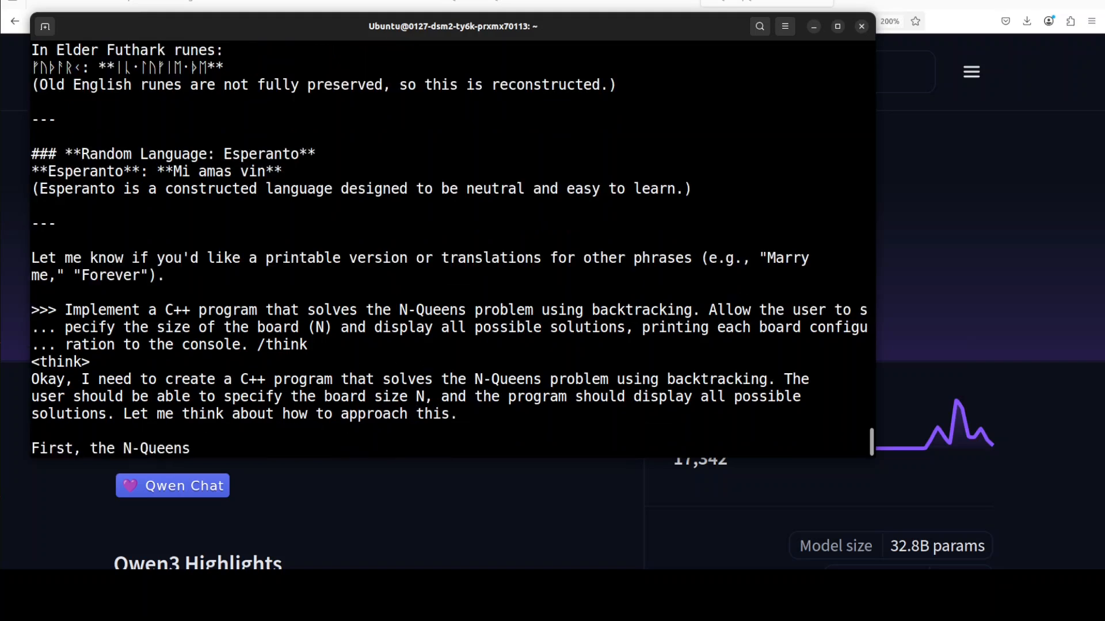
{"action": "scroll", "scroll_direction": "down", "scroll_amount": 3}
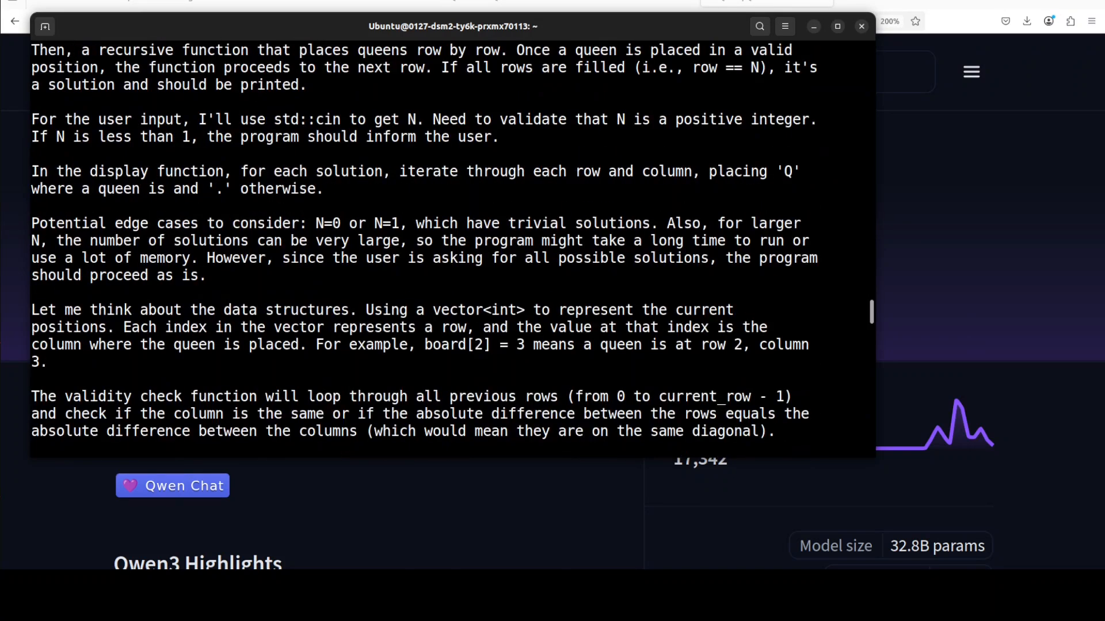
{"action": "scroll", "scroll_direction": "down", "scroll_amount": 3}
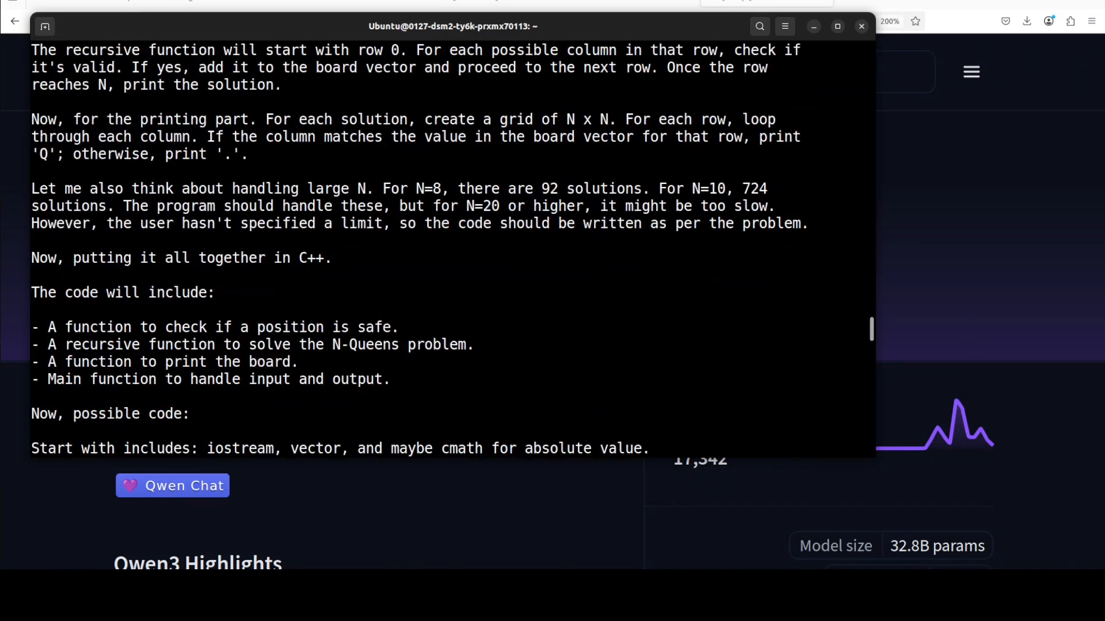
{"action": "scroll", "scroll_direction": "down", "scroll_amount": 3}
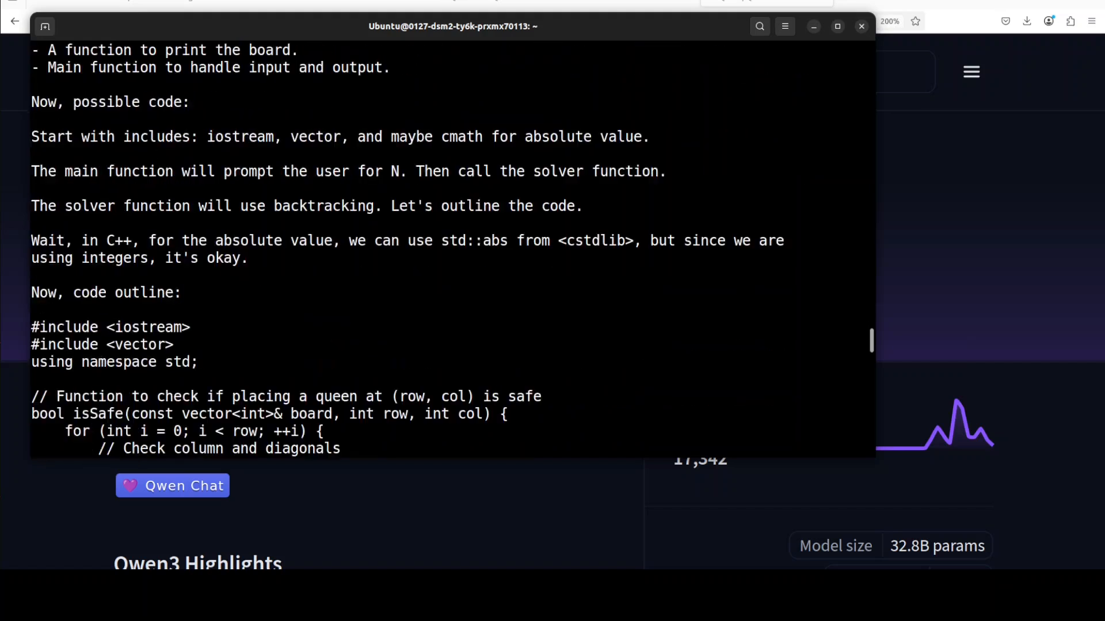
{"action": "scroll", "scroll_direction": "down", "scroll_amount": 3}
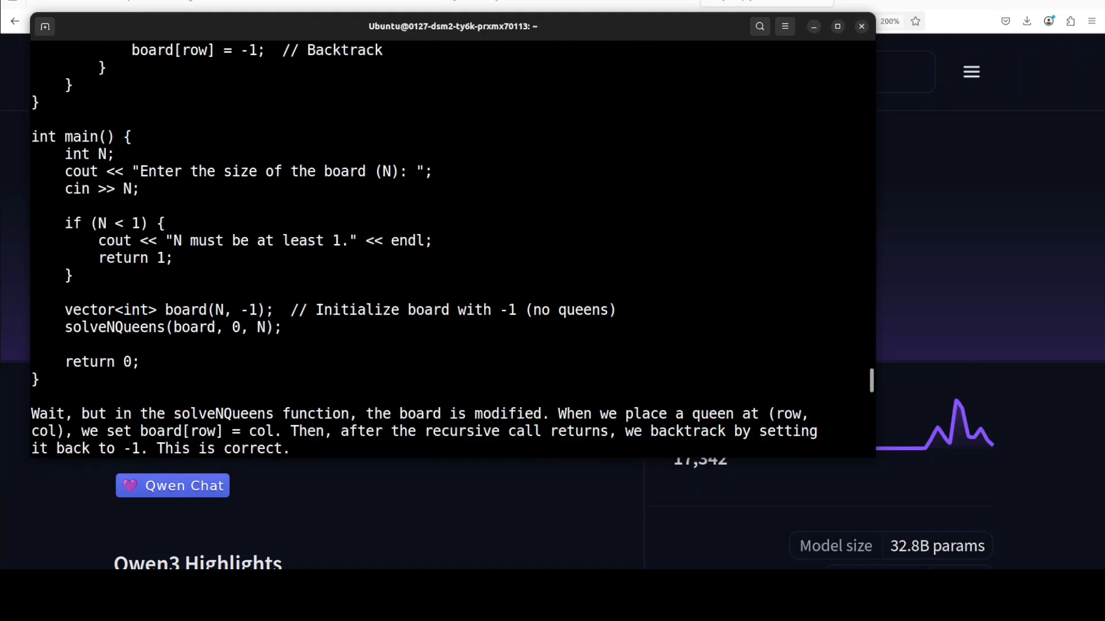
{"action": "scroll", "scroll_direction": "down", "scroll_amount": 3}
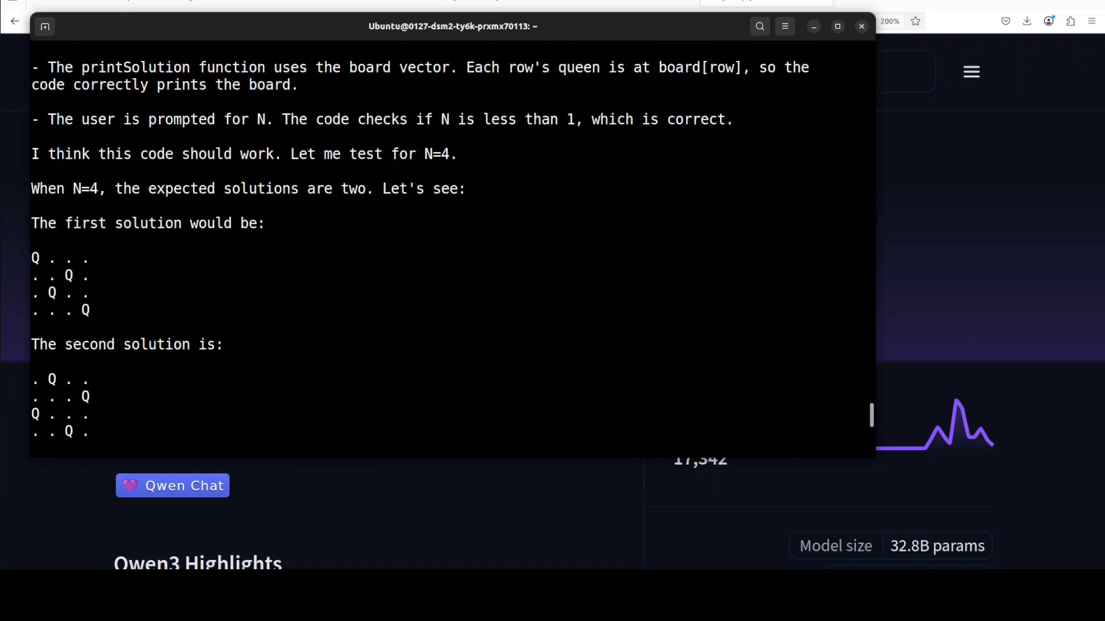
{"action": "scroll", "scroll_direction": "down", "scroll_amount": 3}
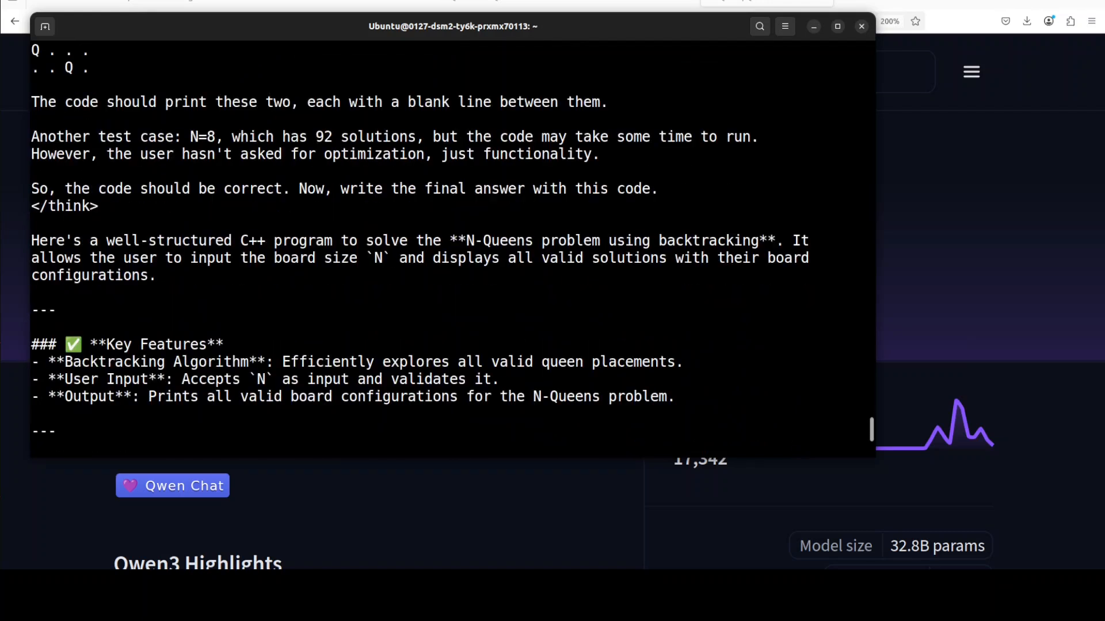
- Scroll as How It Works streams and the C++ safety-check loop begins
{"action": "scroll", "scroll_direction": "down", "scroll_amount": 3}
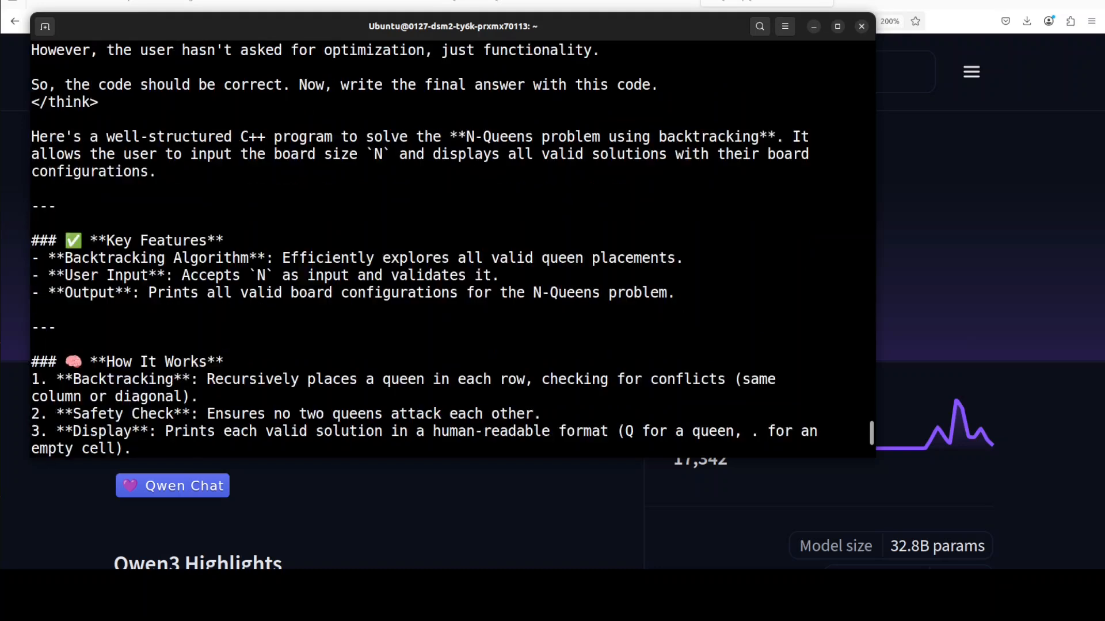
{"action": "scroll", "scroll_direction": "down", "scroll_amount": 3}
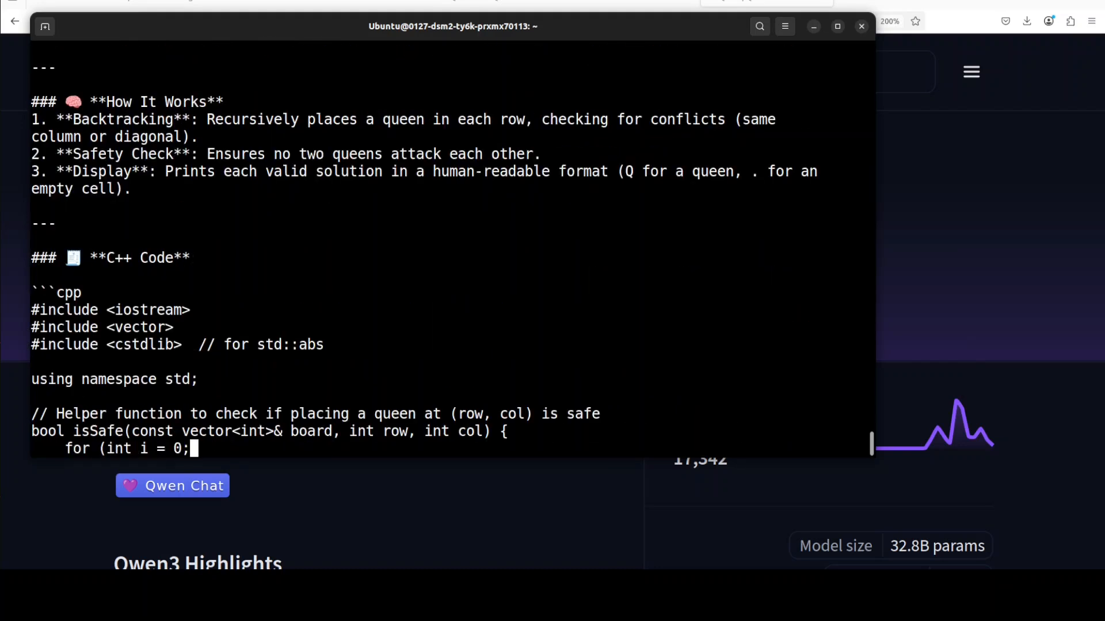
{"action": "type", "text": "i < row; ++i"}
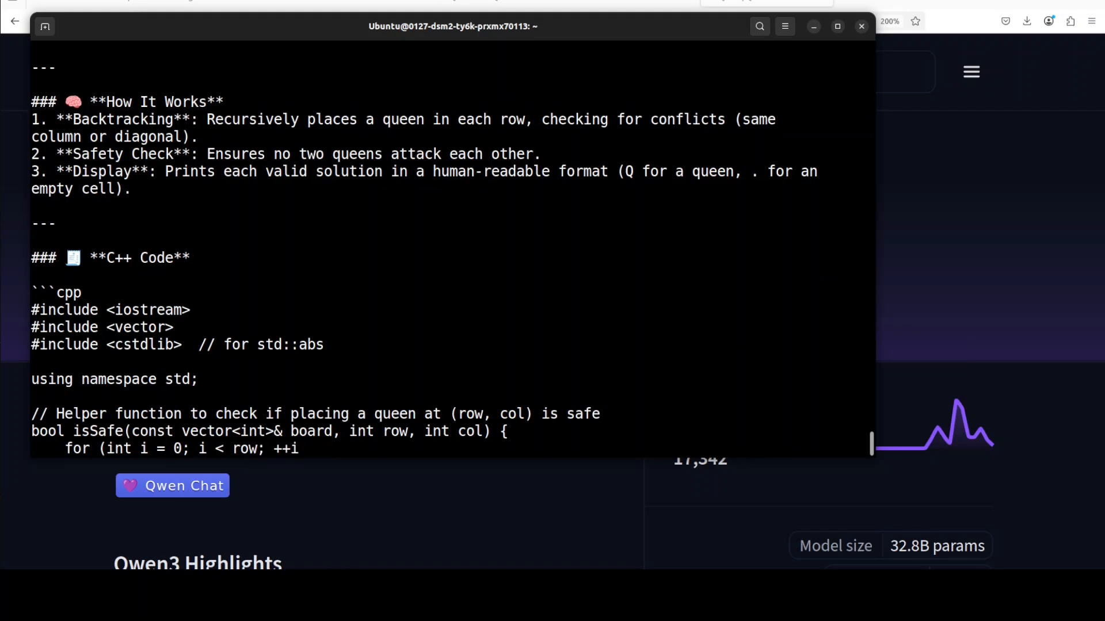
{"action": "type", "text": "if (board[i"}
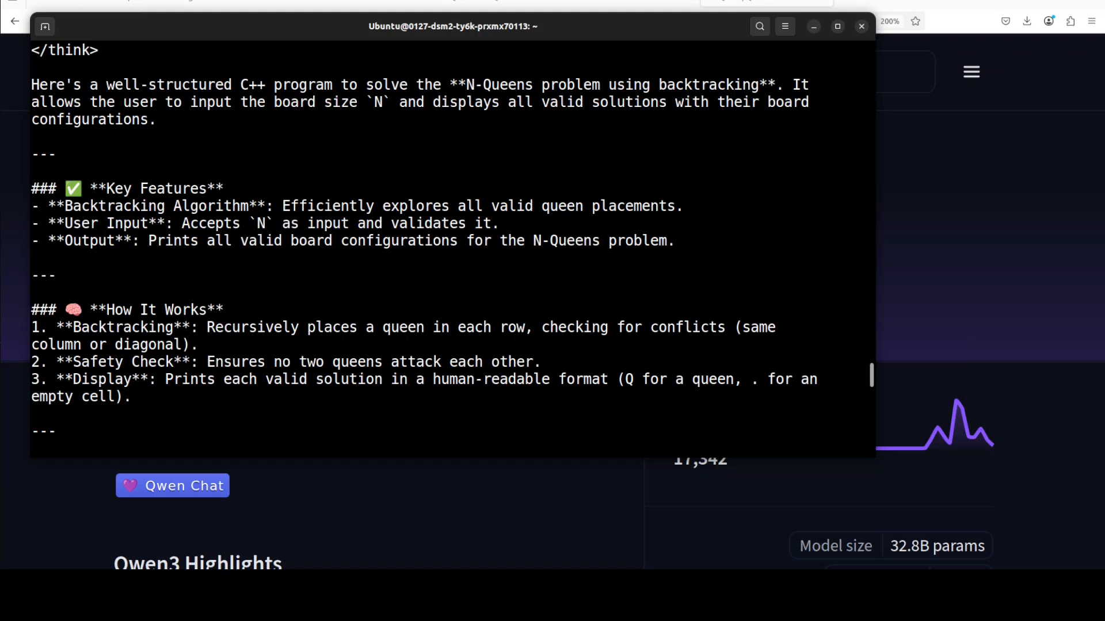
- Scroll through the full C++ code, N = 4 sample output, notes and test-case table
{"action": "scroll", "scroll_direction": "down", "scroll_amount": 3}
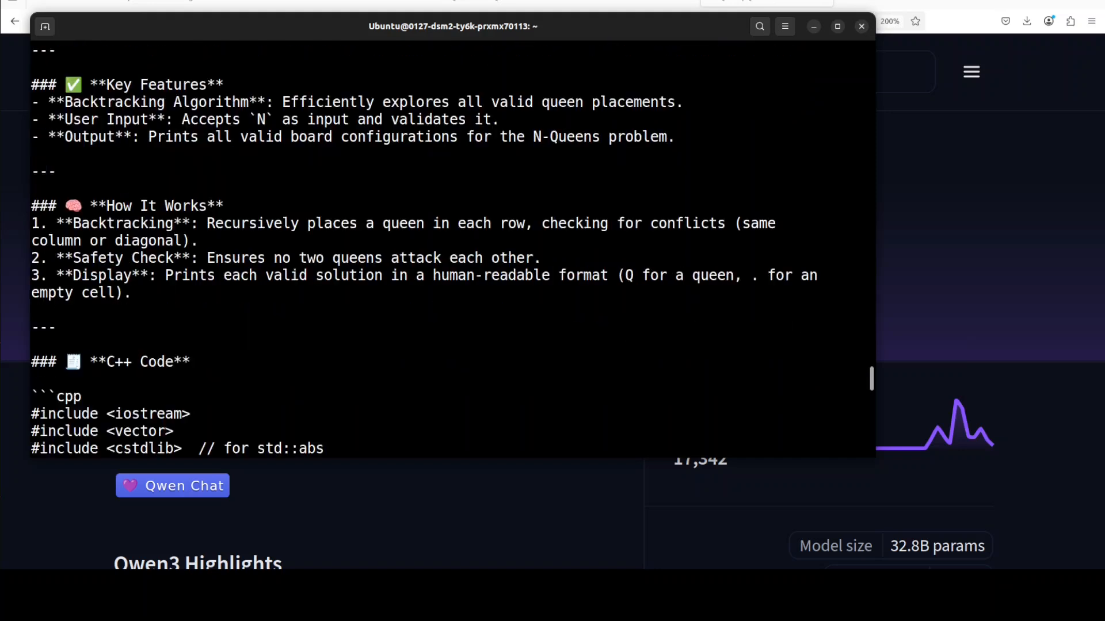
{"action": "scroll", "scroll_direction": "down", "scroll_amount": 3}
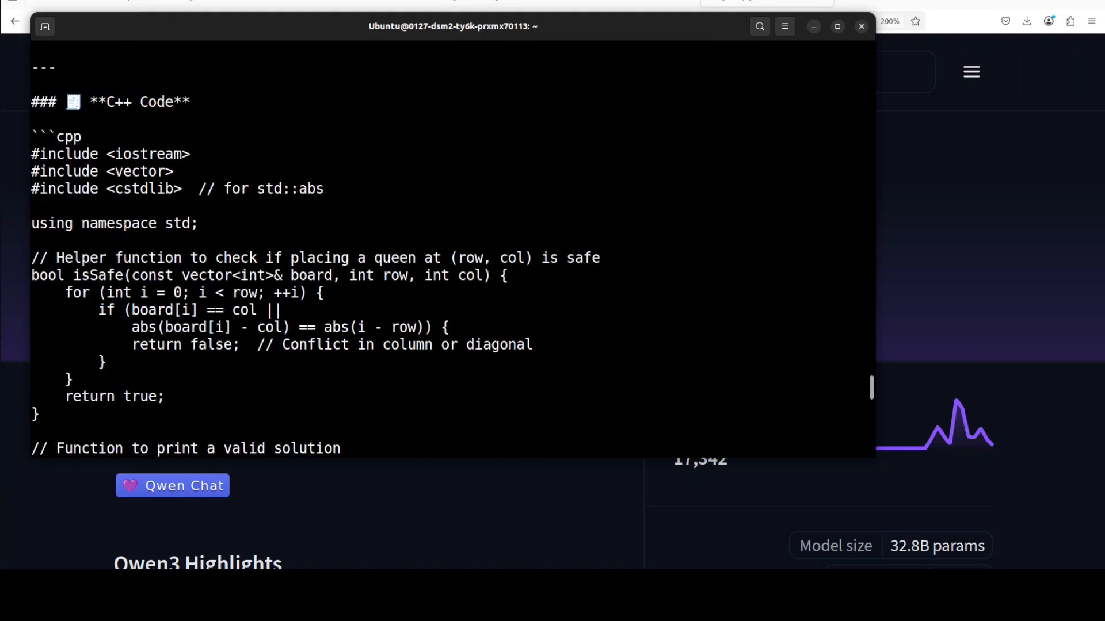
{"action": "scroll", "scroll_direction": "down", "scroll_amount": 3}
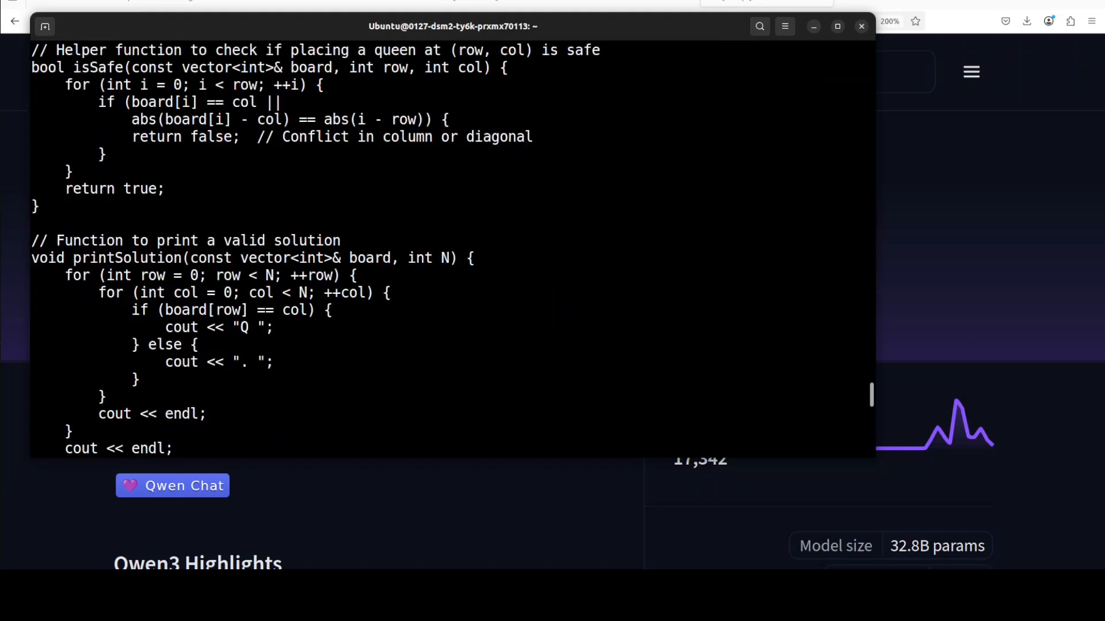
{"action": "scroll", "scroll_direction": "down", "scroll_amount": 3}
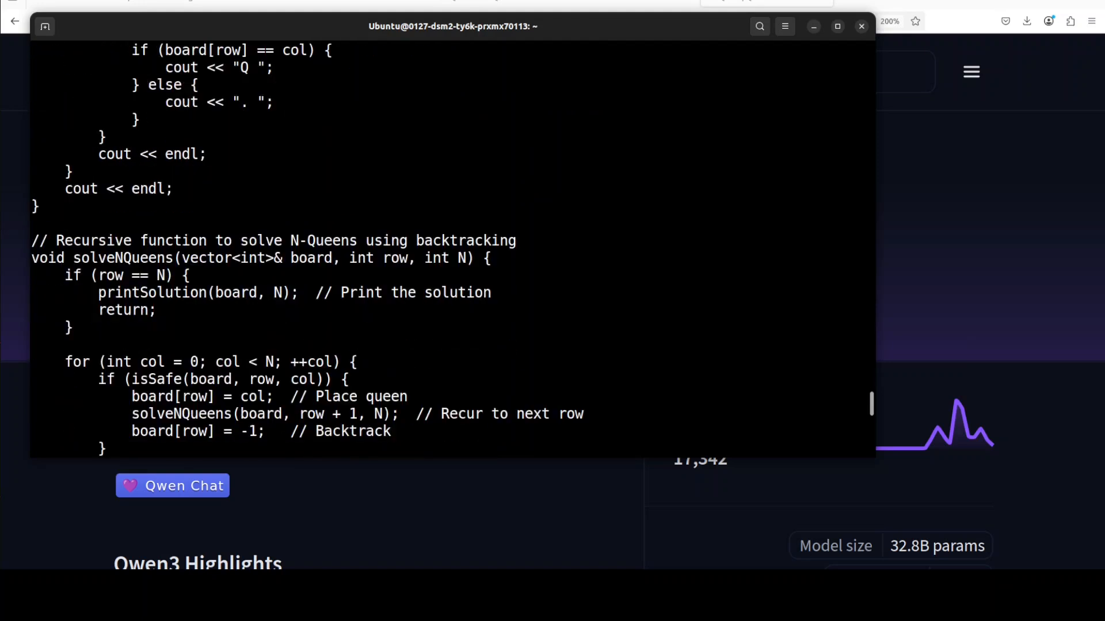
{"action": "scroll", "scroll_direction": "down", "scroll_amount": 3}
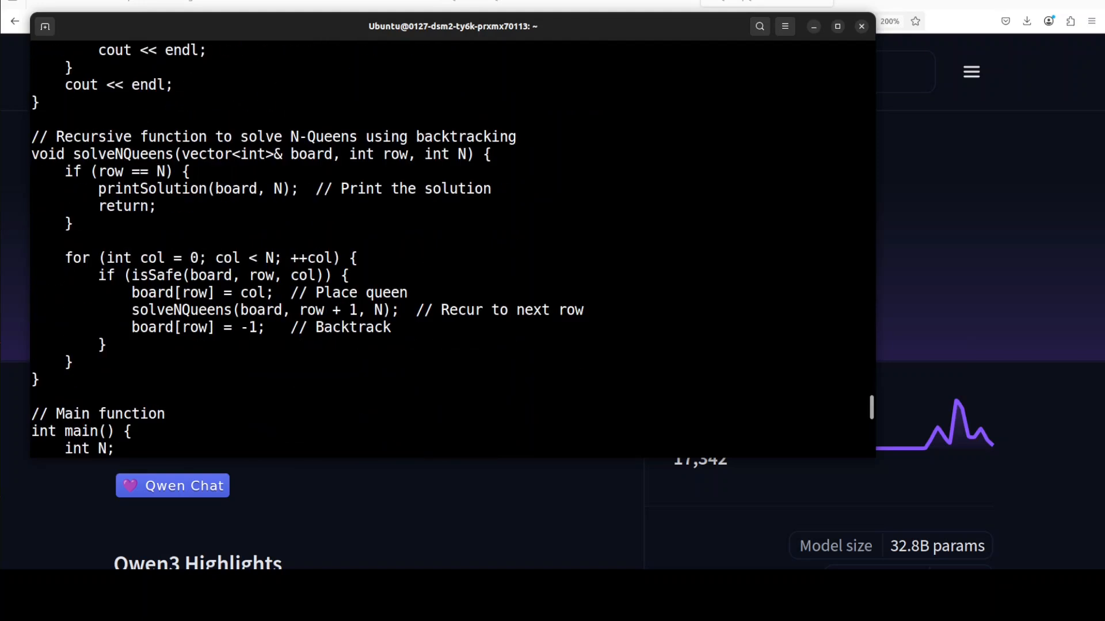
{"action": "scroll", "scroll_direction": "down", "scroll_amount": 3}
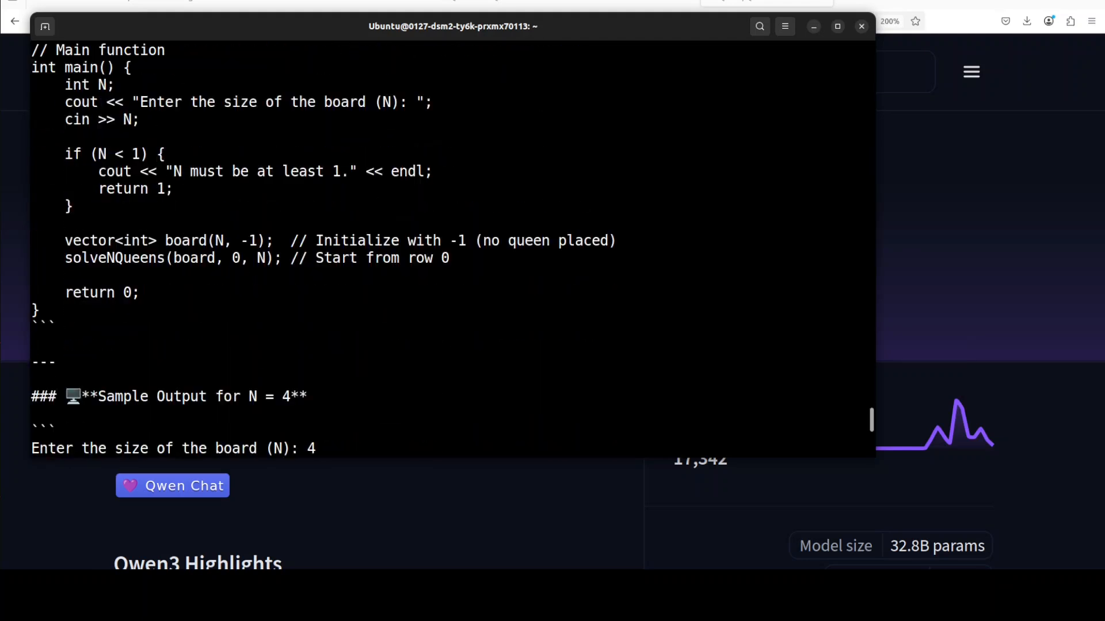
{"action": "scroll", "scroll_direction": "down", "scroll_amount": 3}
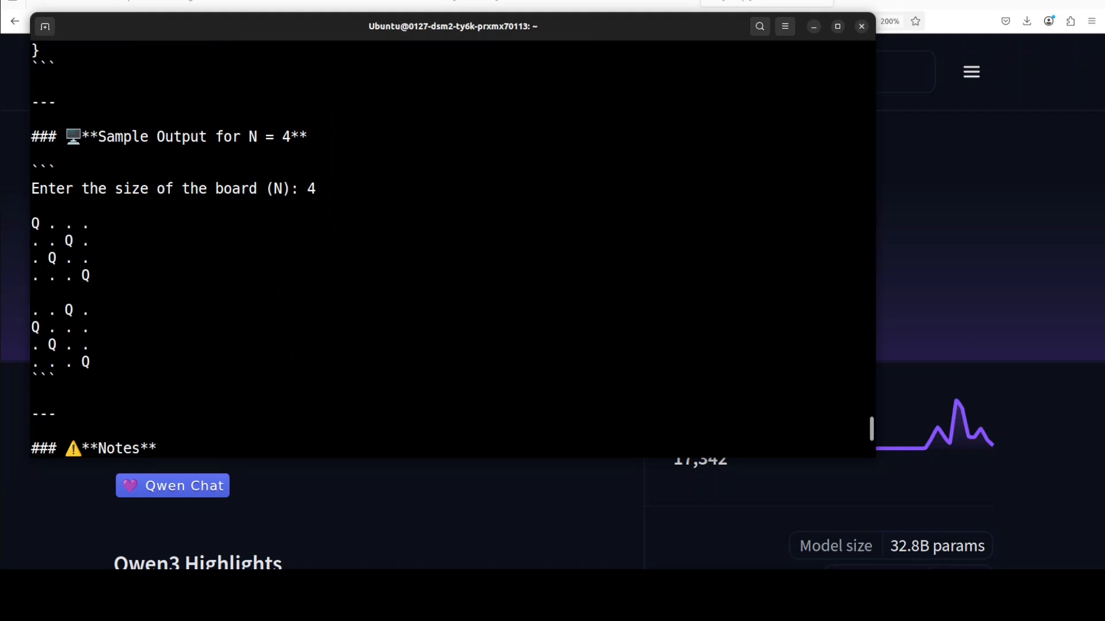
{"action": "scroll", "scroll_direction": "down", "scroll_amount": 3}
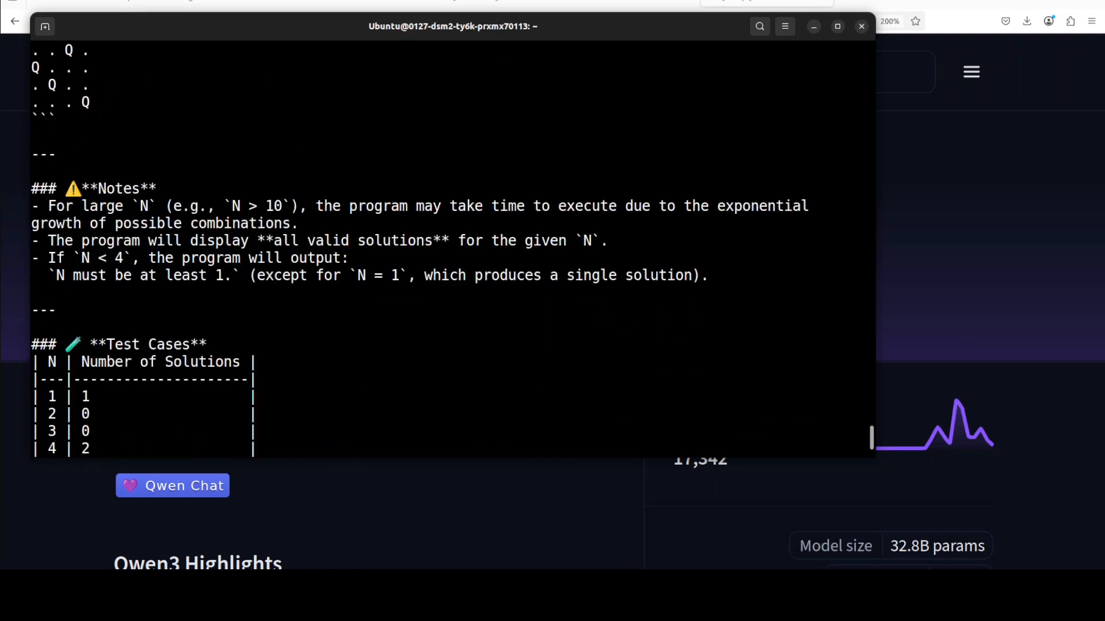
{"action": "scroll", "scroll_direction": "down", "scroll_amount": 3}
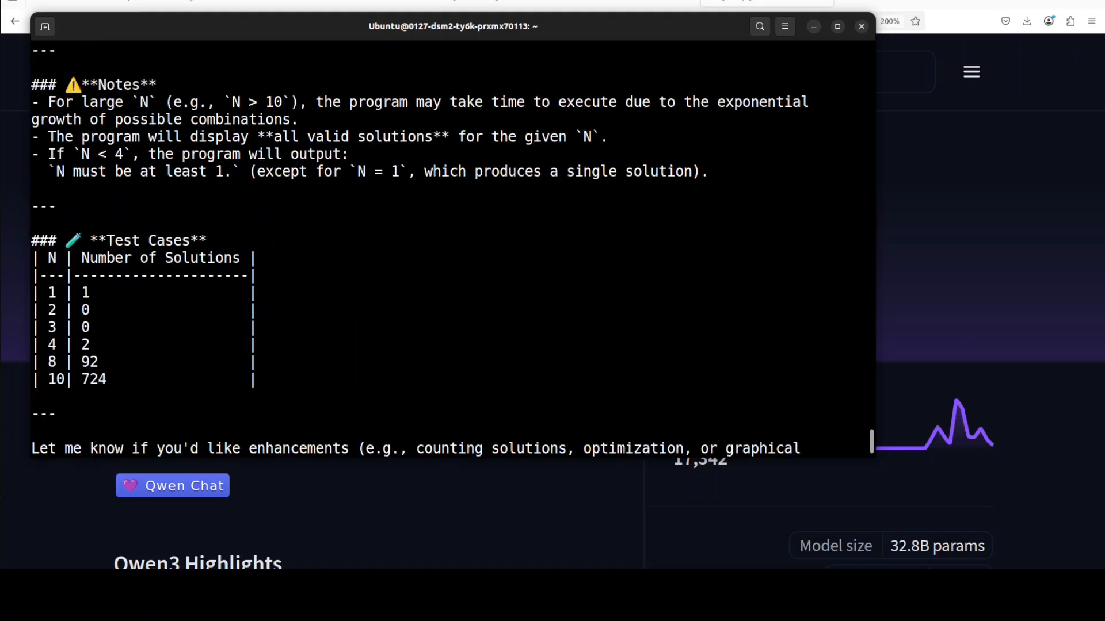
{"action": "scroll", "scroll_direction": "down", "scroll_amount": 3}
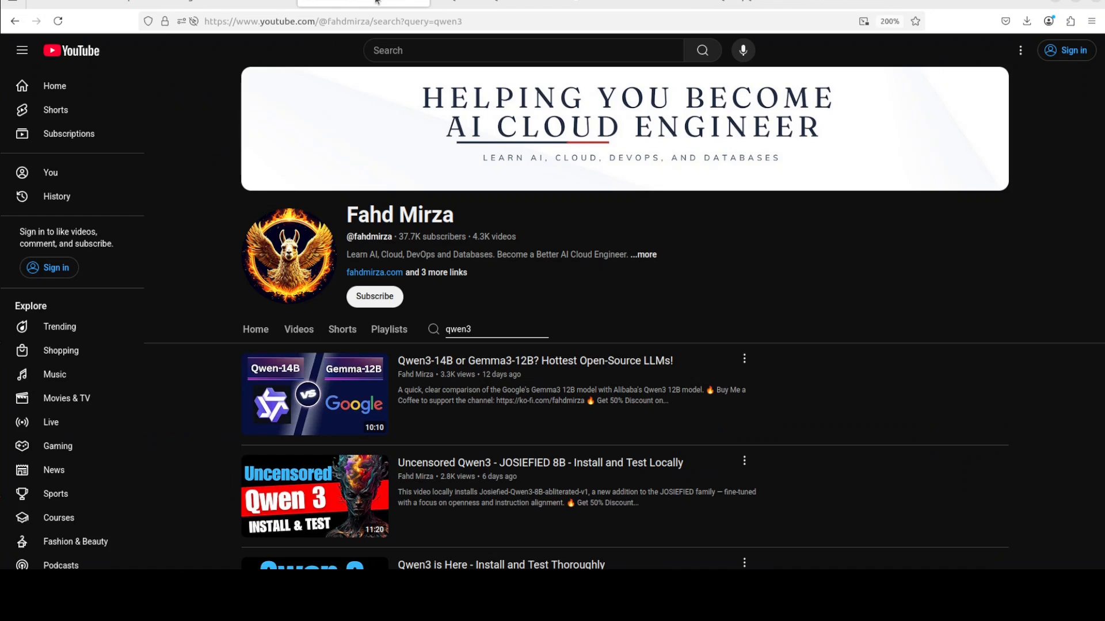
{"action": "mouse_move", "coordinate": [1007, 292]}
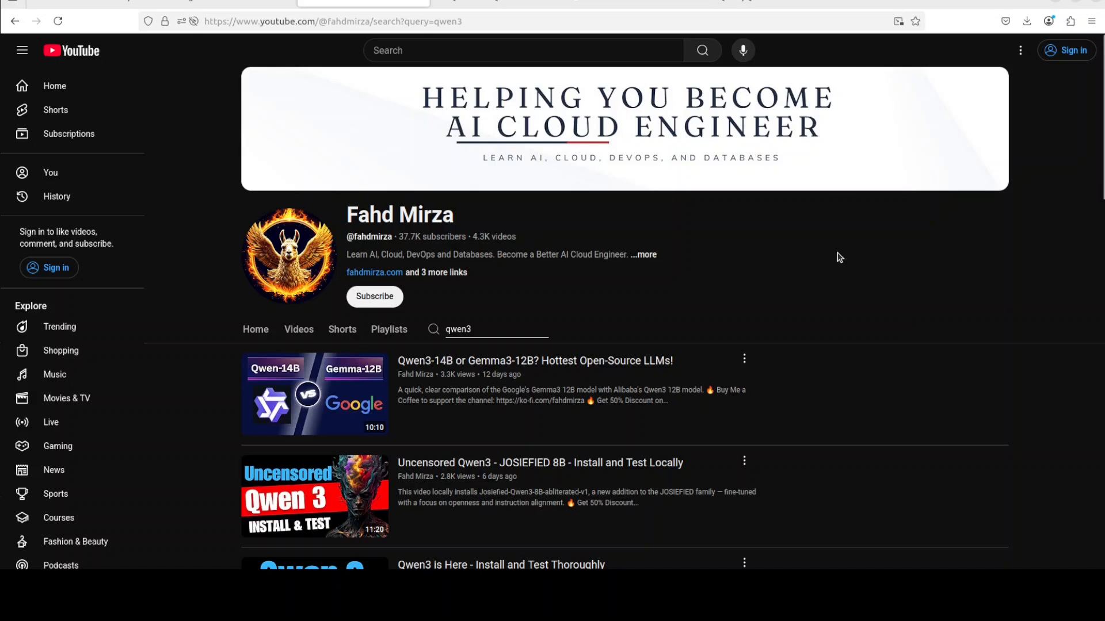
{"action": "mouse_move", "coordinate": [765, 197]}
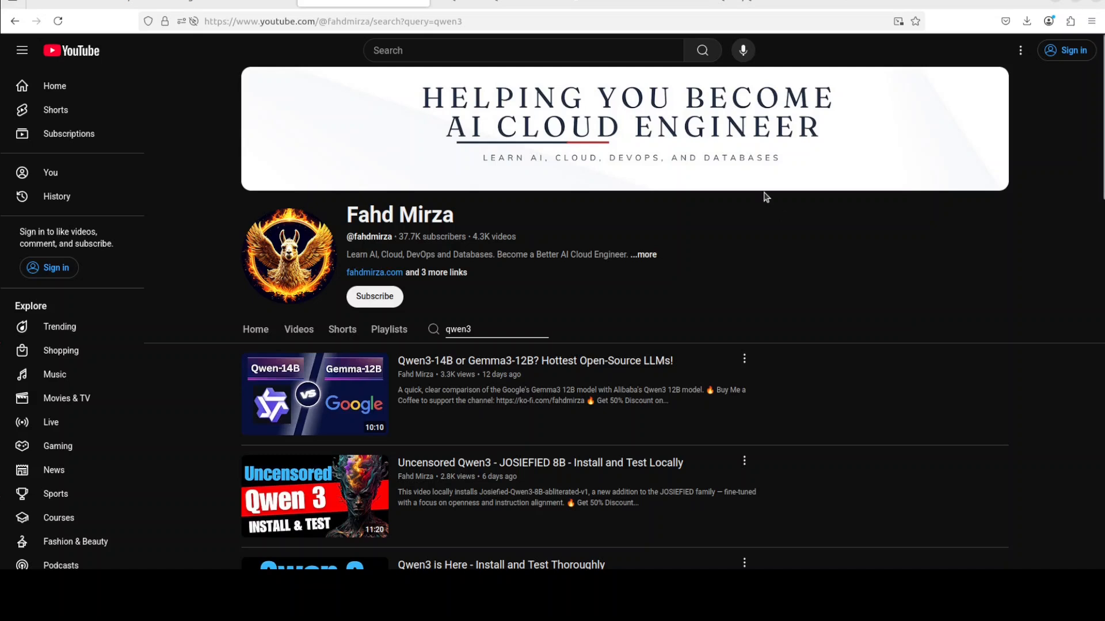